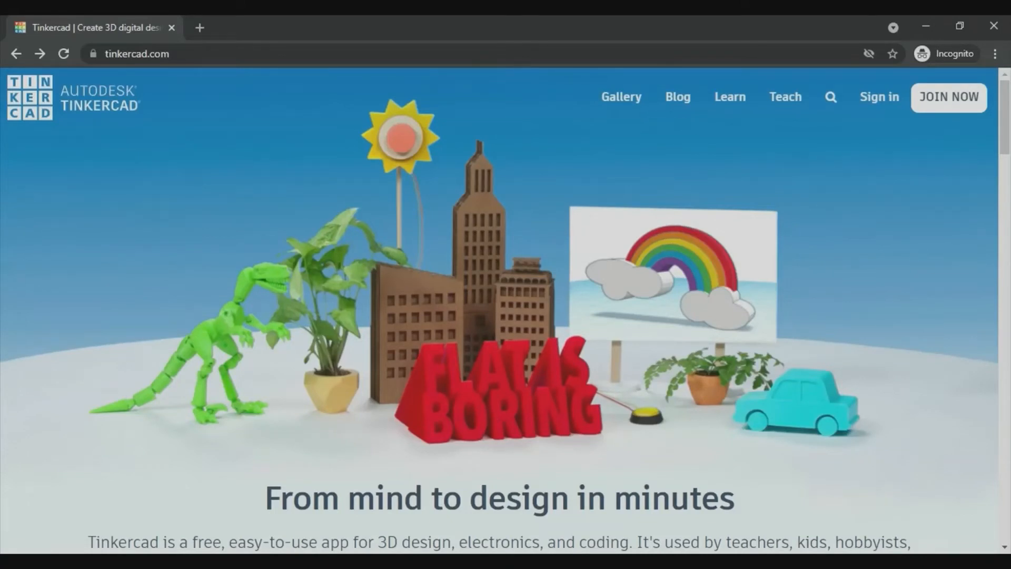
{"action": "mouse_move", "coordinate": [505, 304]}
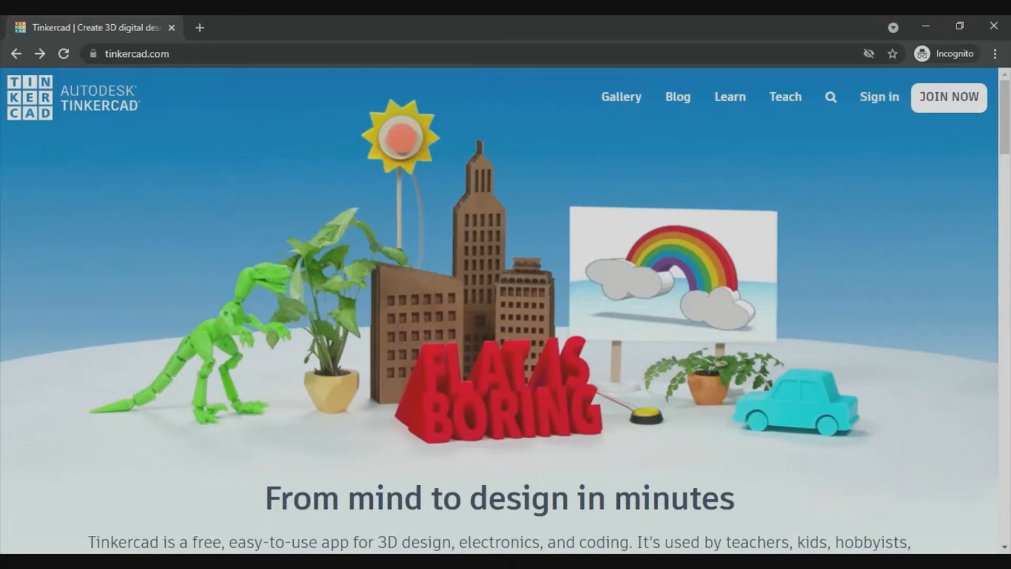
{"action": "mouse_move", "coordinate": [114, 114]}
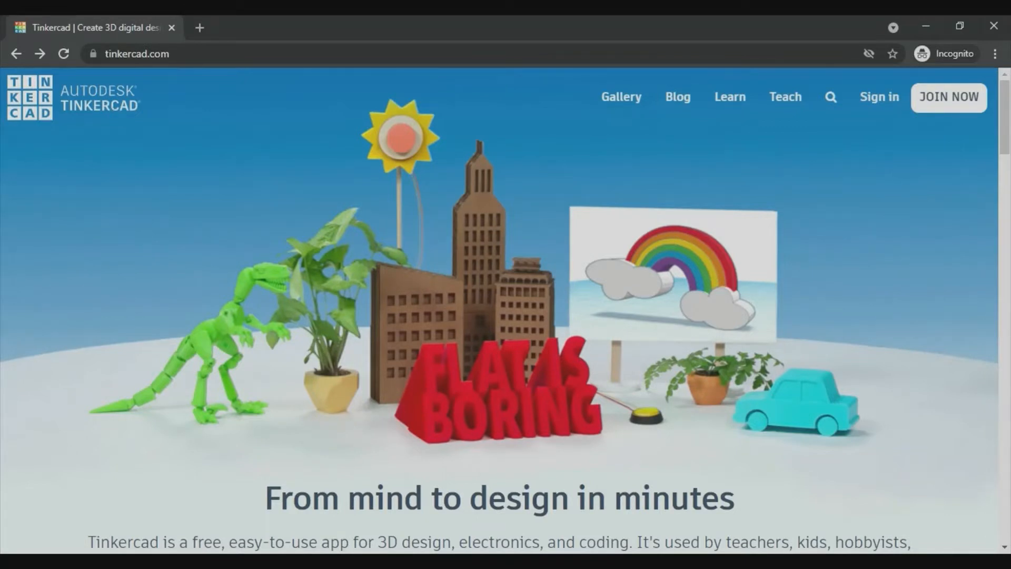
{"action": "mouse_move", "coordinate": [451, 197]}
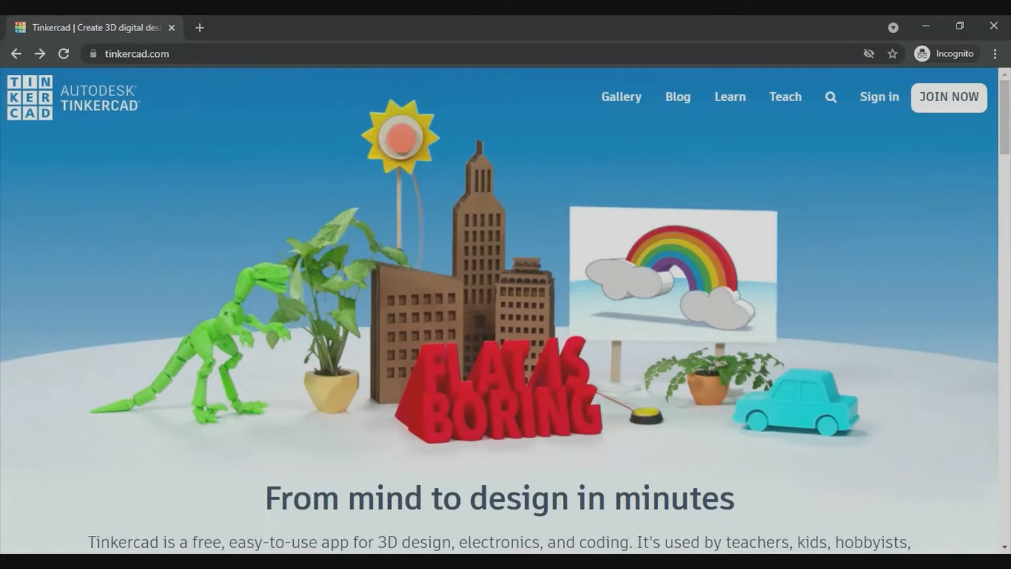
{"action": "mouse_move", "coordinate": [881, 141]}
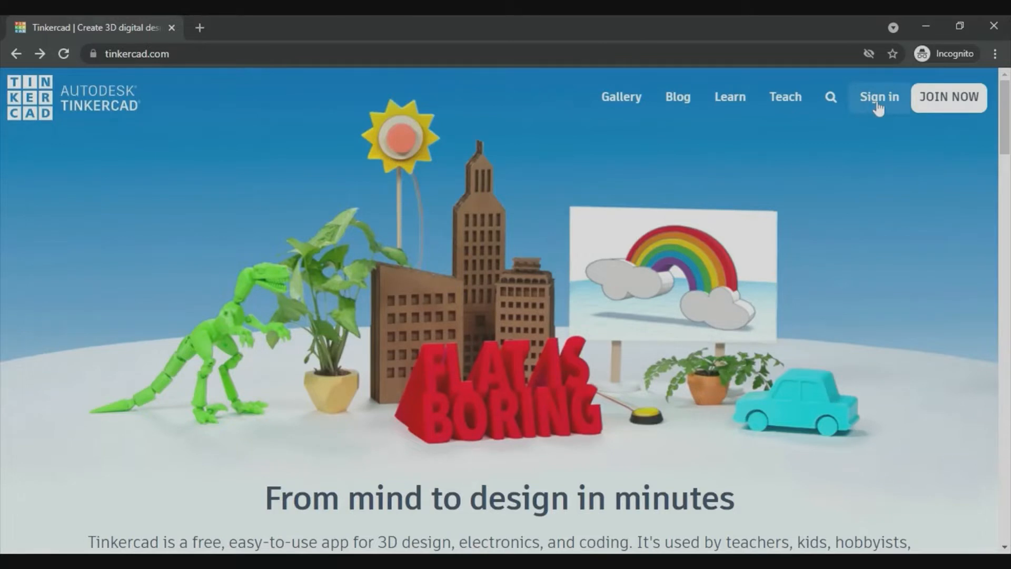
{"action": "mouse_move", "coordinate": [853, 215]}
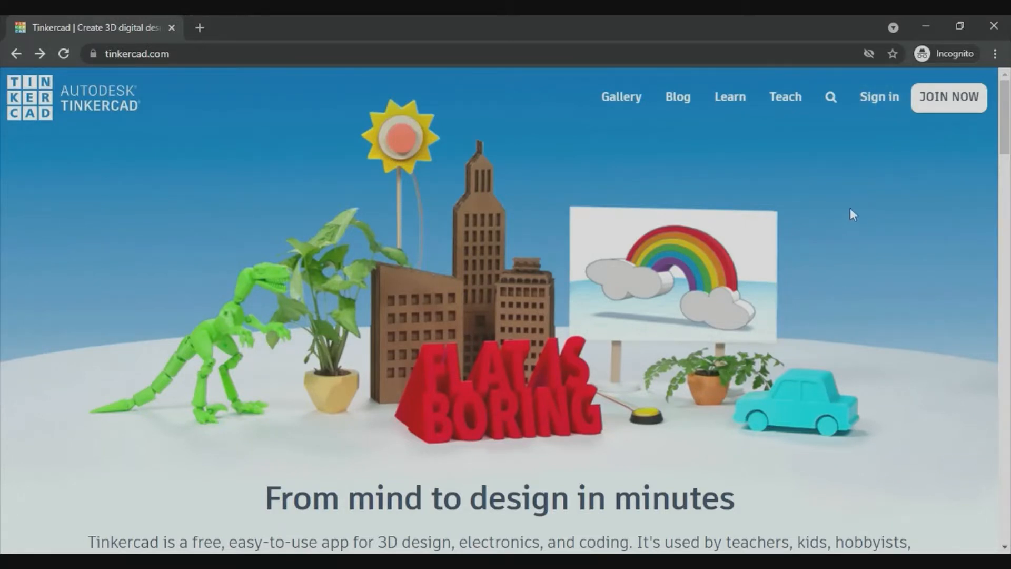
Join Tinkercad with a personal account using email sign-up
{"action": "left_click", "coordinate": [949, 97]}
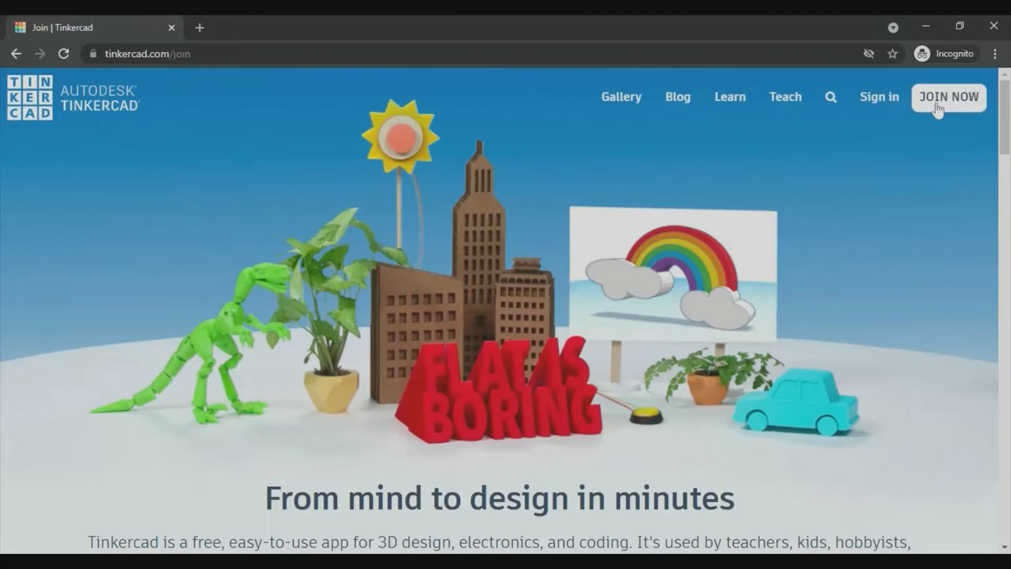
{"action": "left_click", "coordinate": [947, 97]}
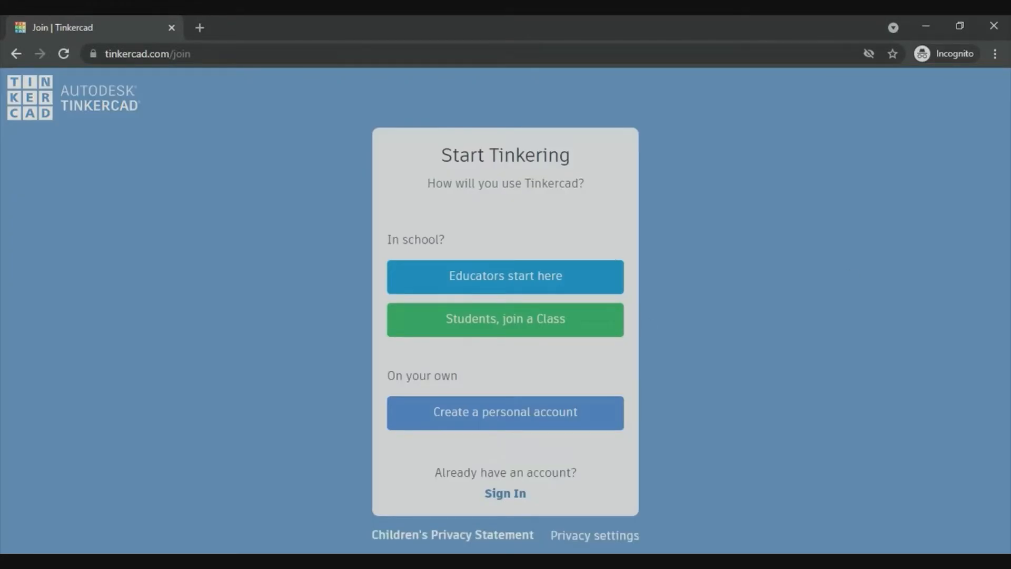
{"action": "mouse_move", "coordinate": [673, 453]}
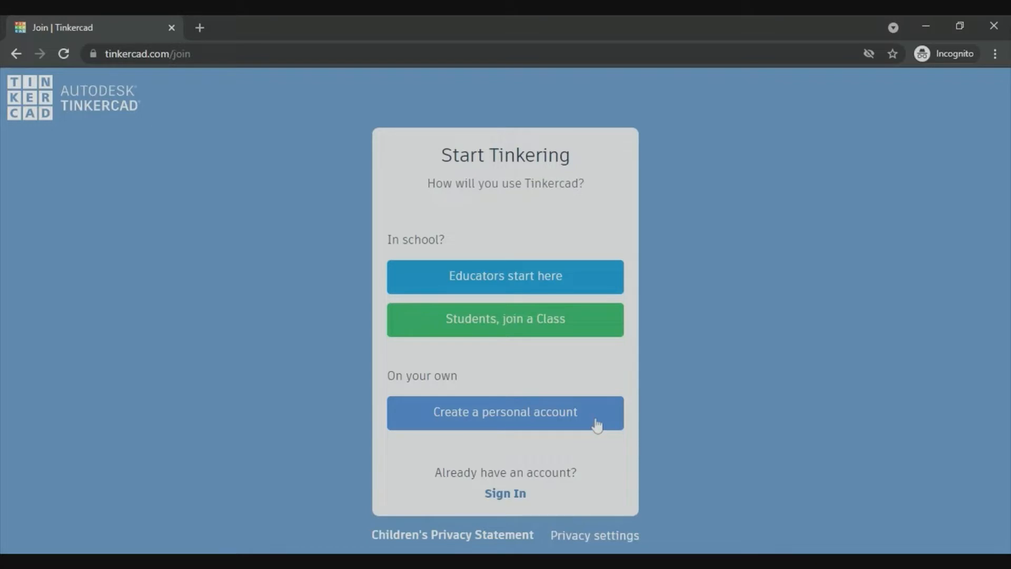
{"action": "left_click", "coordinate": [505, 411]}
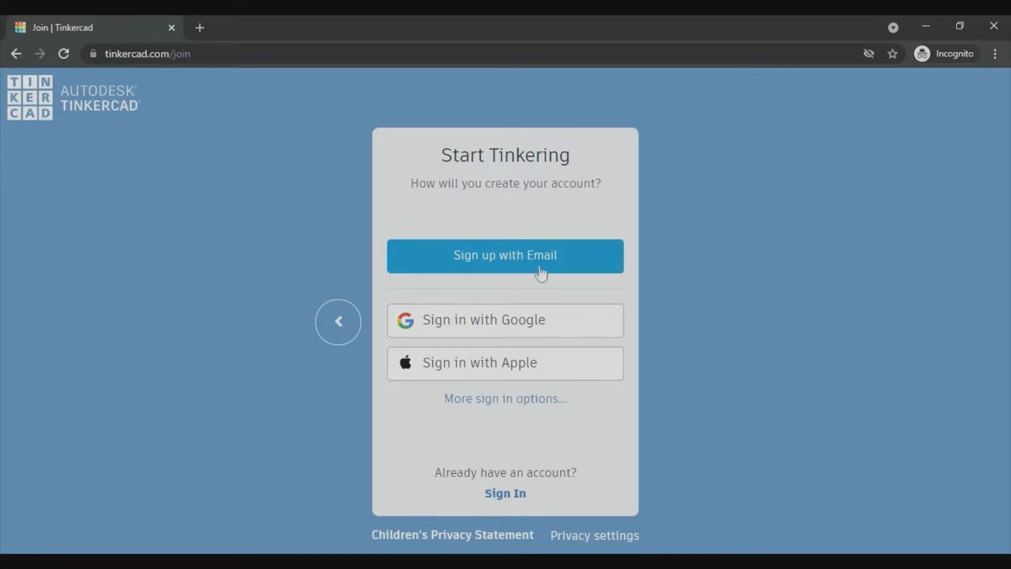
{"action": "mouse_move", "coordinate": [466, 362]}
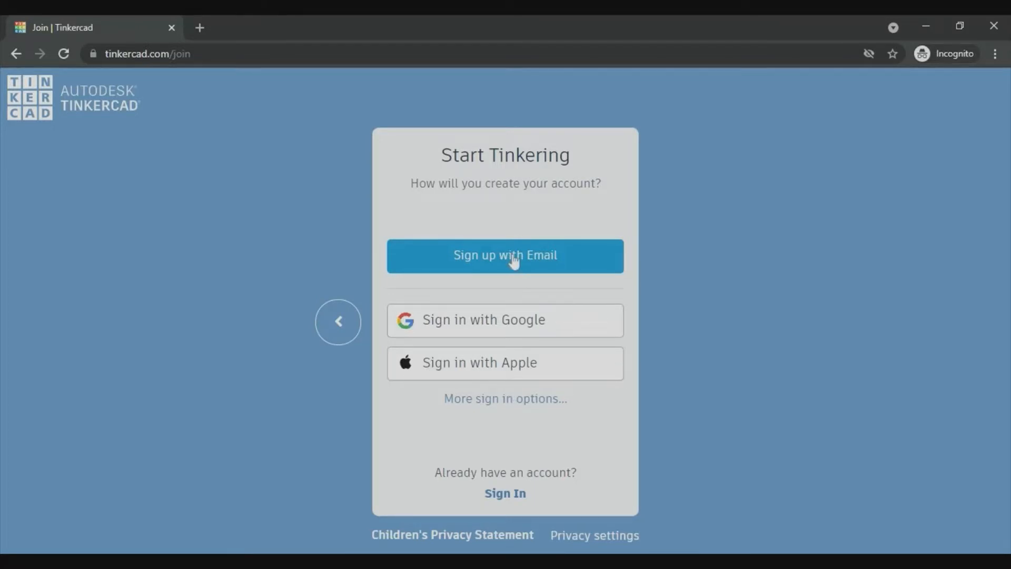
{"action": "left_click", "coordinate": [505, 255]}
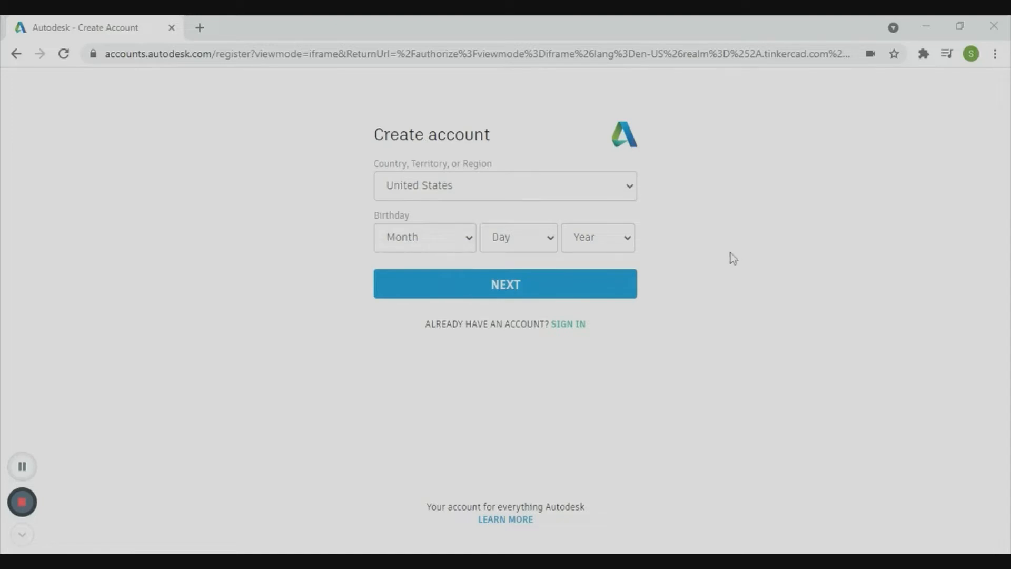
{"action": "mouse_move", "coordinate": [595, 197]}
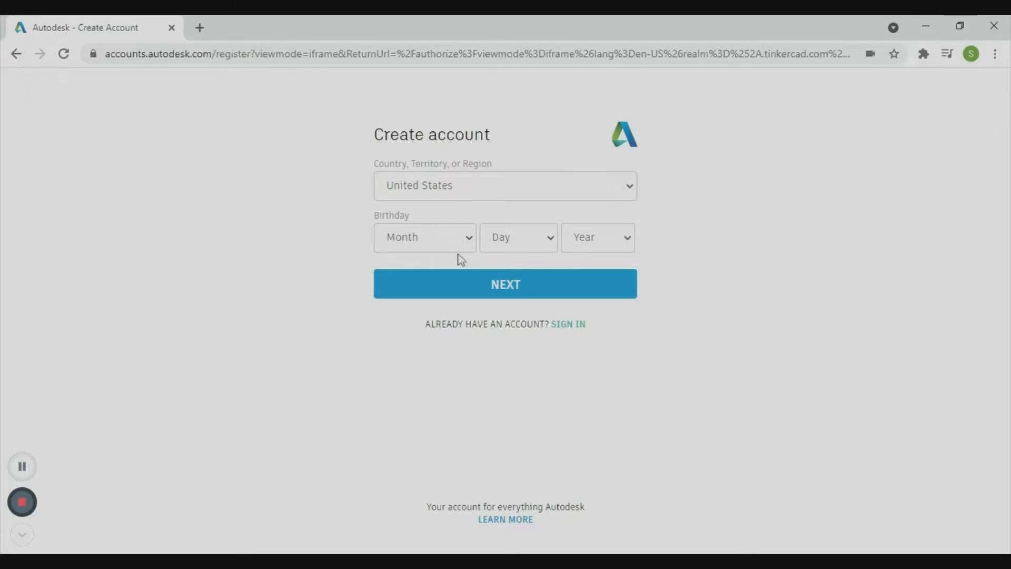
Enter the birthday May 1, 2006 and continue to the email and password form
{"action": "left_click", "coordinate": [424, 237]}
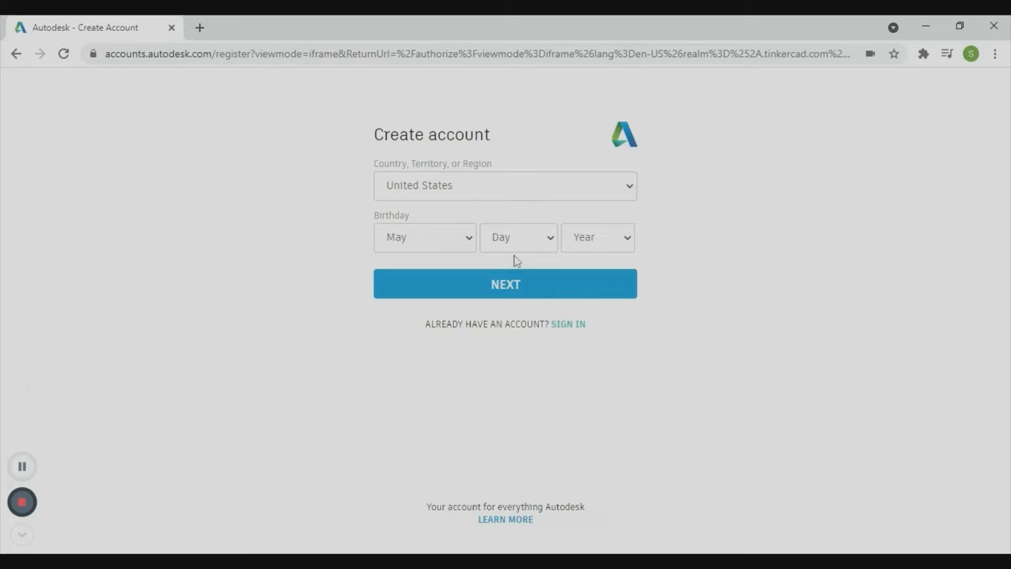
{"action": "left_click", "coordinate": [518, 236]}
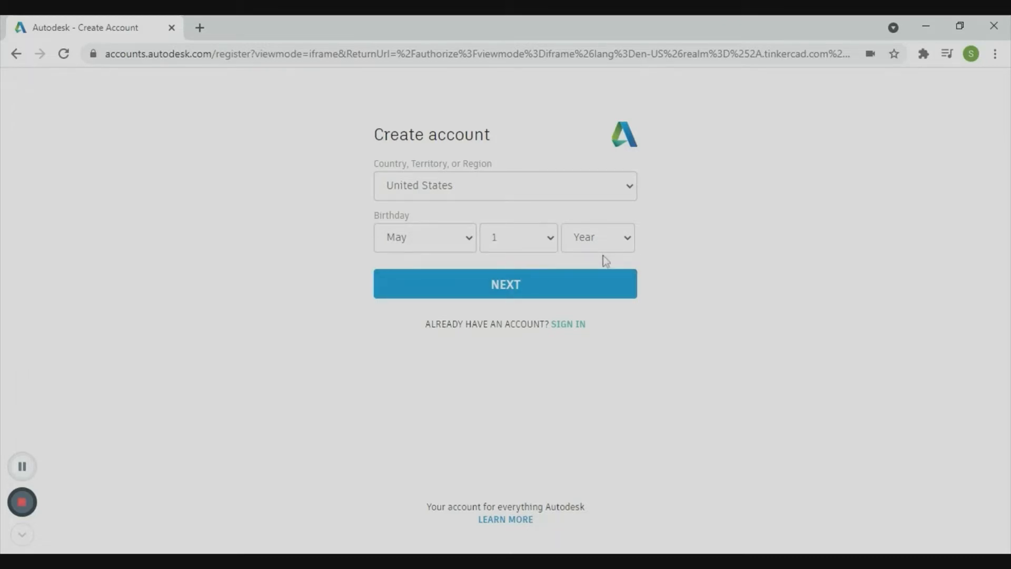
{"action": "left_click", "coordinate": [597, 237]}
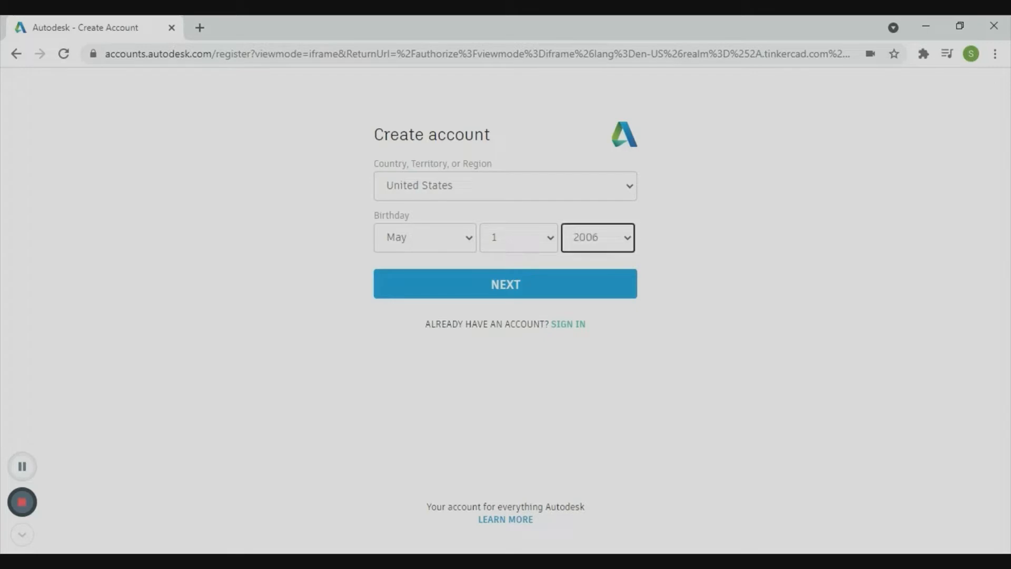
{"action": "left_click", "coordinate": [505, 284]}
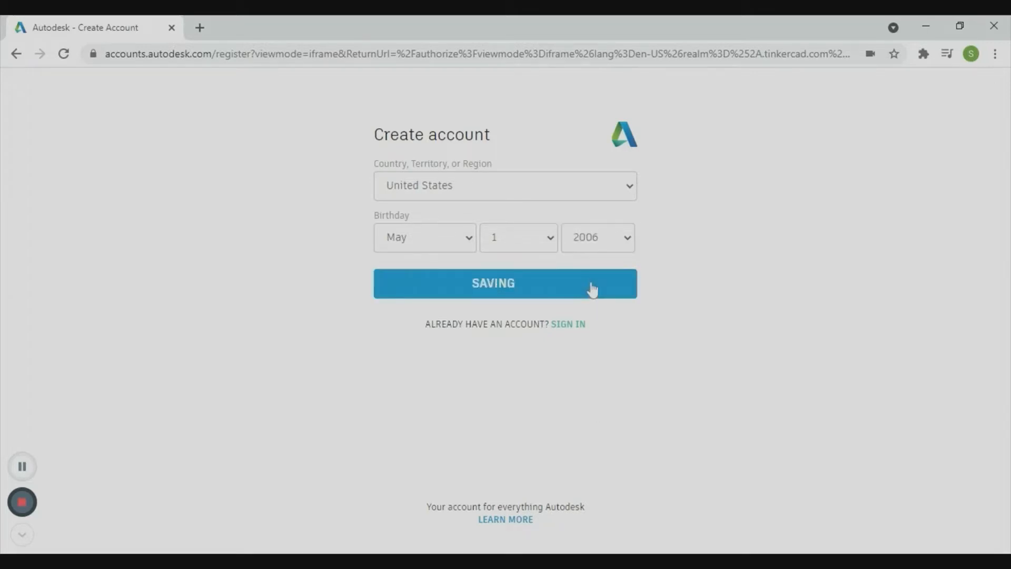
{"action": "left_click", "coordinate": [505, 284]}
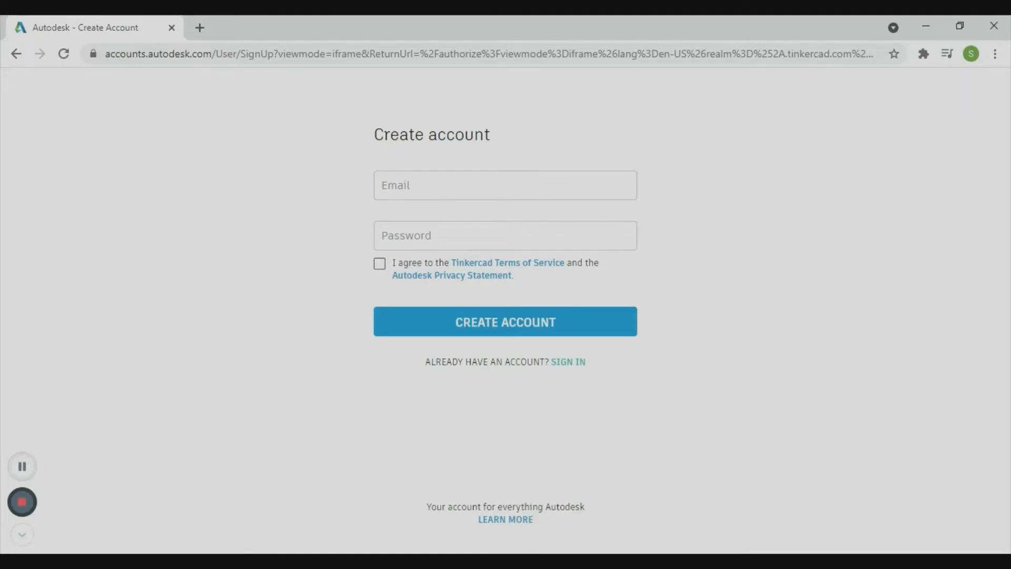
Enter email 'xxx' and a password, accept the terms, and create the account
{"action": "left_click", "coordinate": [505, 185]}
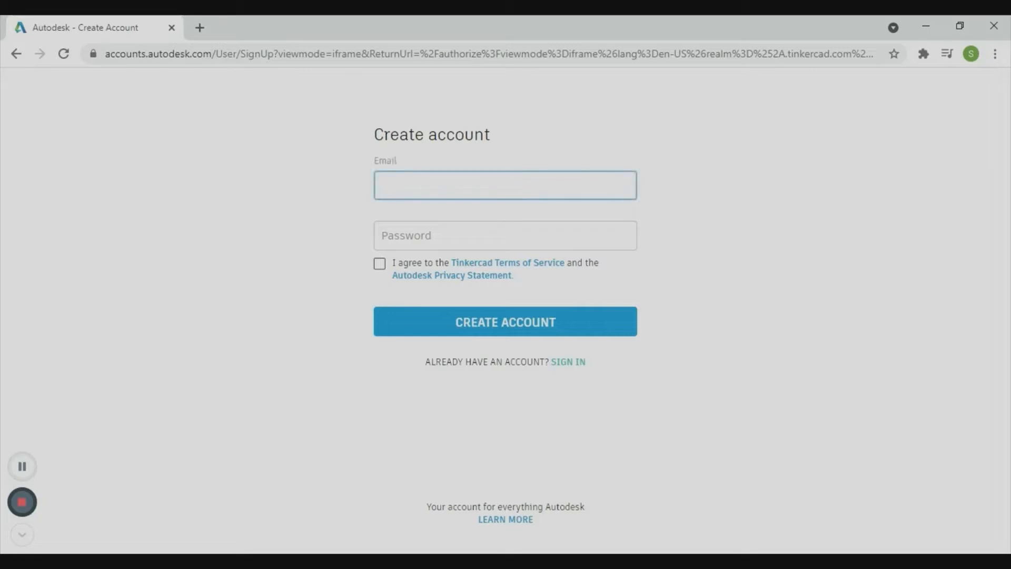
{"action": "left_click", "coordinate": [505, 184]}
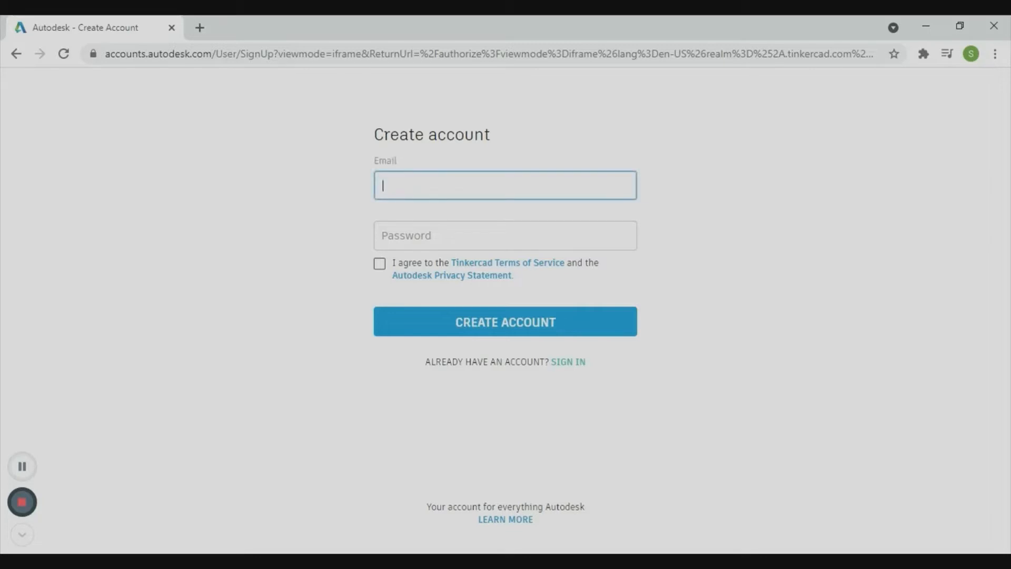
{"action": "type", "text": "xxxx123@gma"}
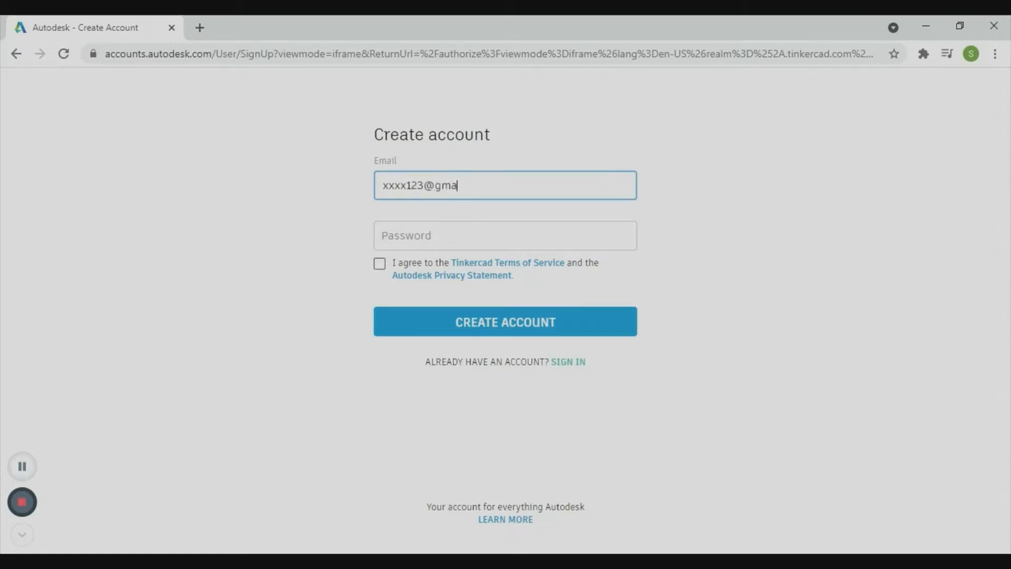
{"action": "left_click", "coordinate": [505, 235]}
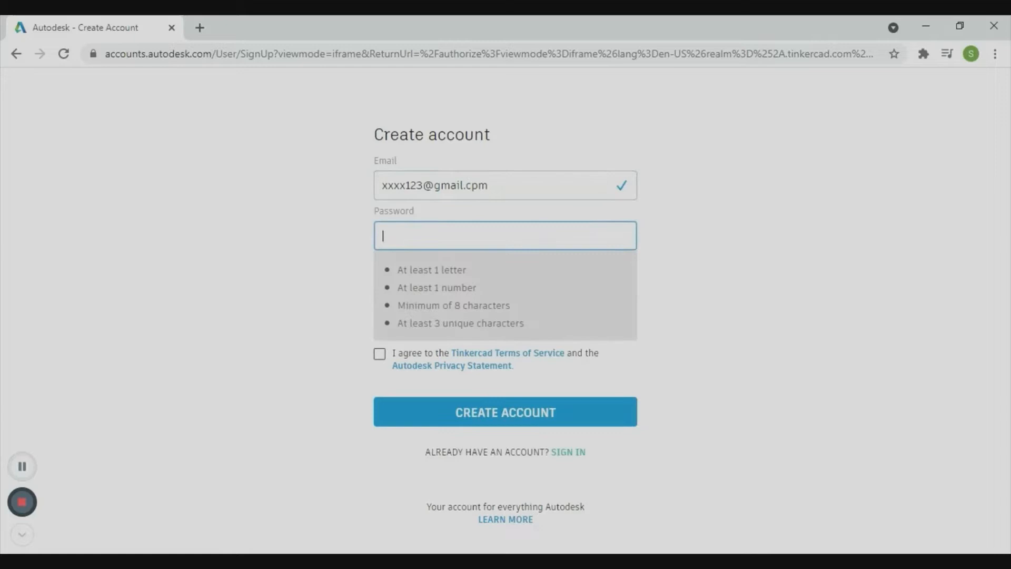
{"action": "type", "text": "H"}
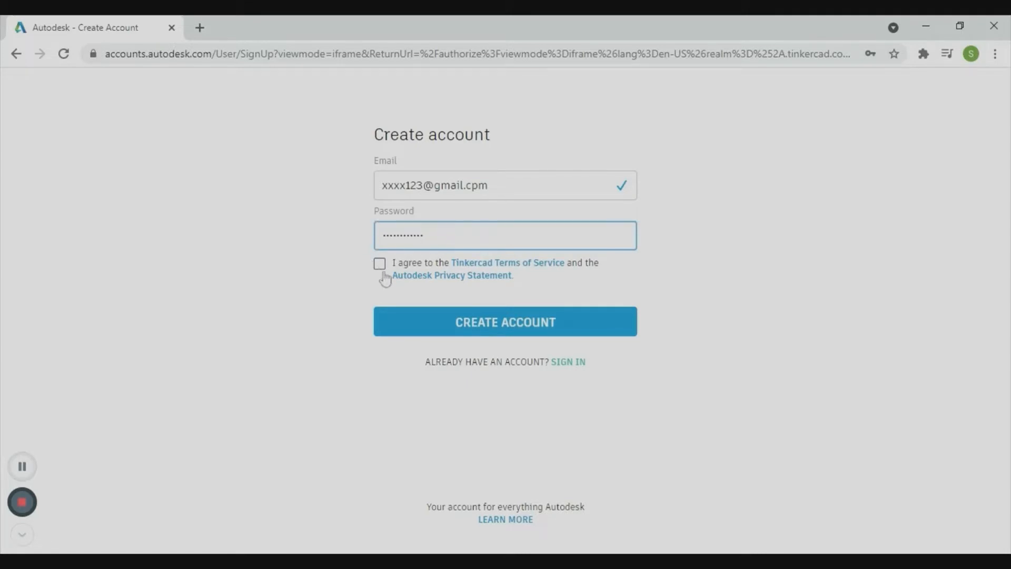
{"action": "left_click", "coordinate": [379, 264]}
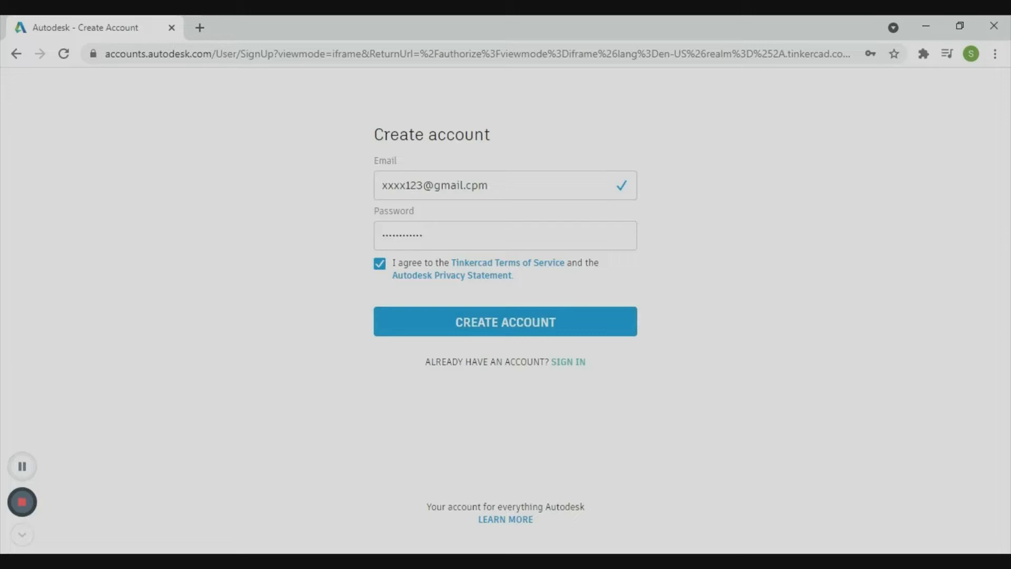
{"action": "left_click", "coordinate": [505, 321]}
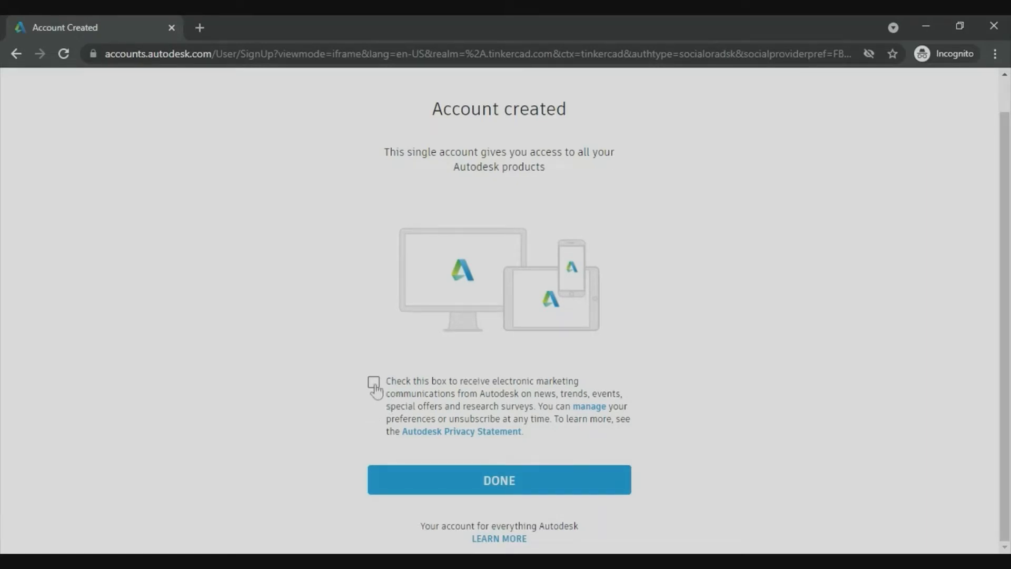
Opt in to Autodesk marketing emails and finish with DONE
{"action": "left_click", "coordinate": [374, 381]}
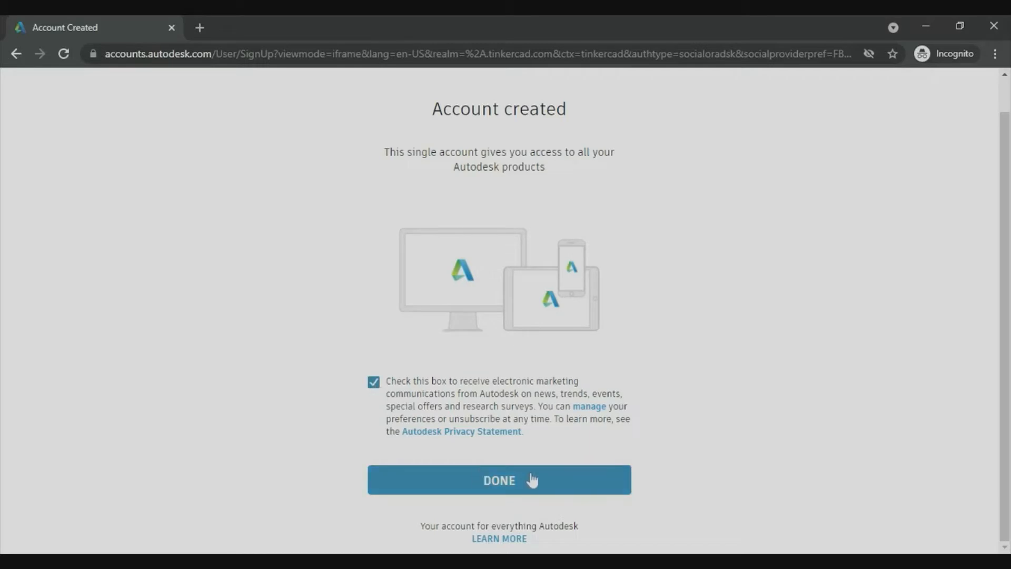
{"action": "left_click", "coordinate": [499, 479]}
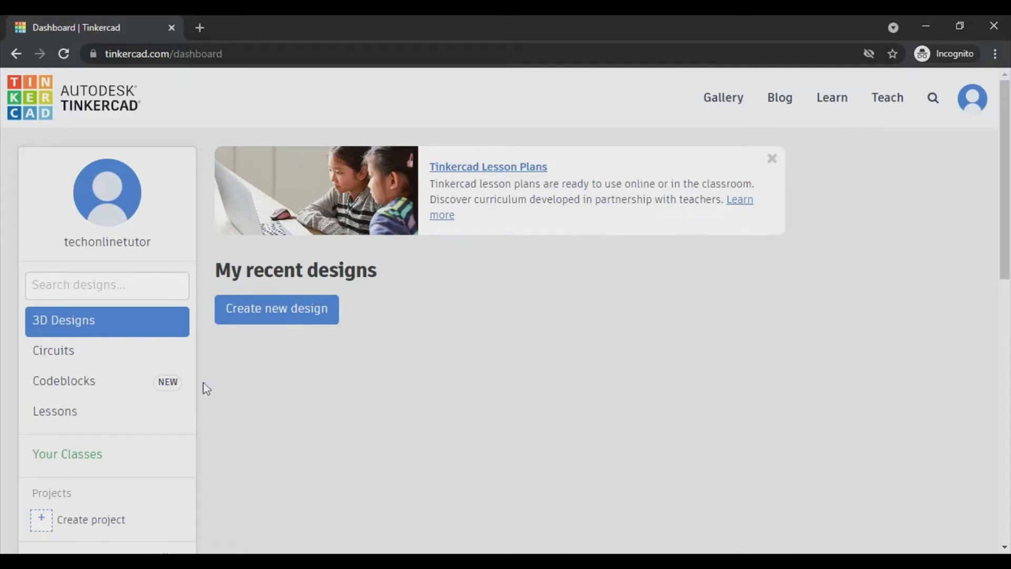
{"action": "mouse_move", "coordinate": [770, 284]}
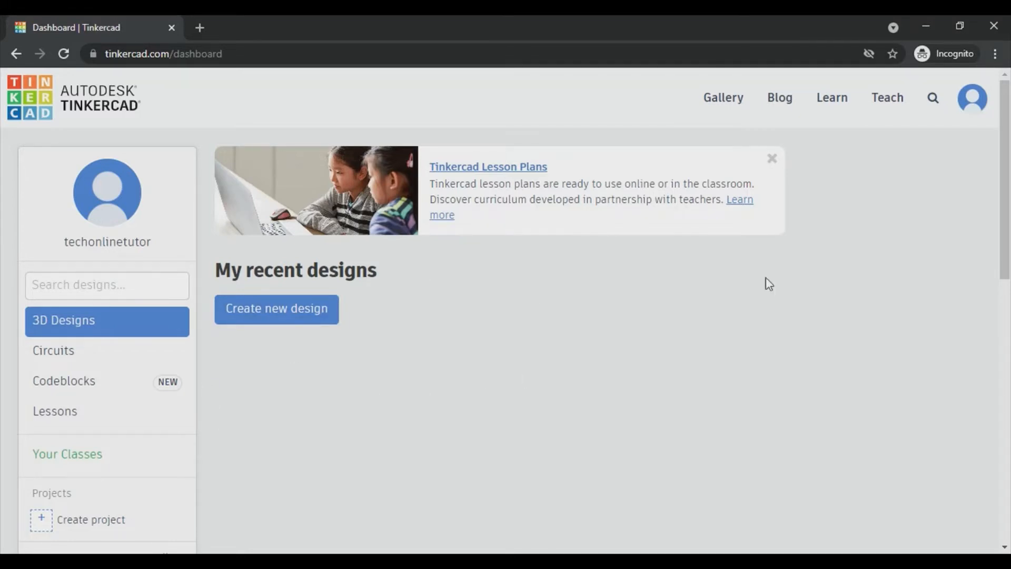
View the public profile from the avatar menu, then open Profile settings
{"action": "left_click", "coordinate": [971, 97]}
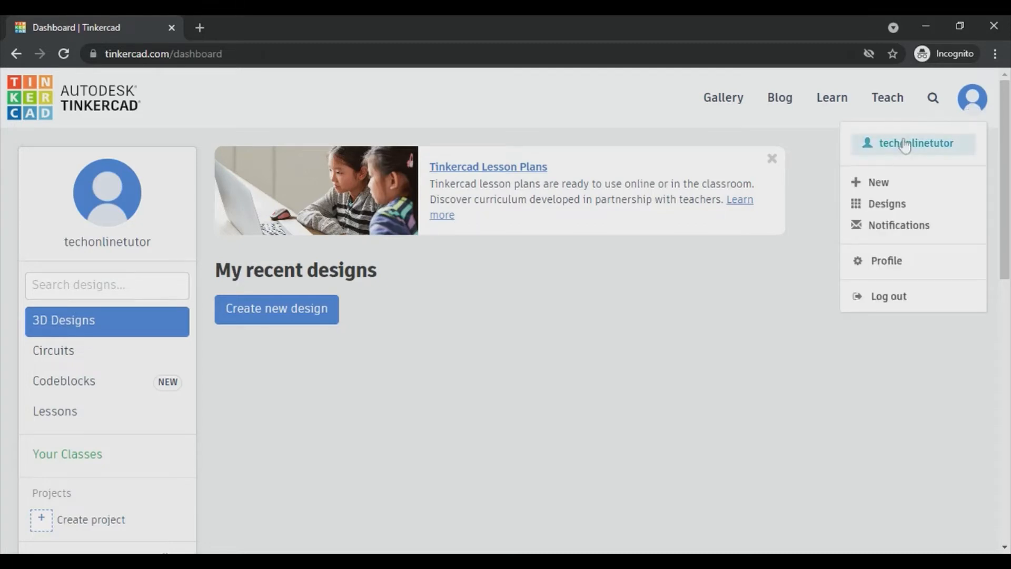
{"action": "left_click", "coordinate": [915, 142]}
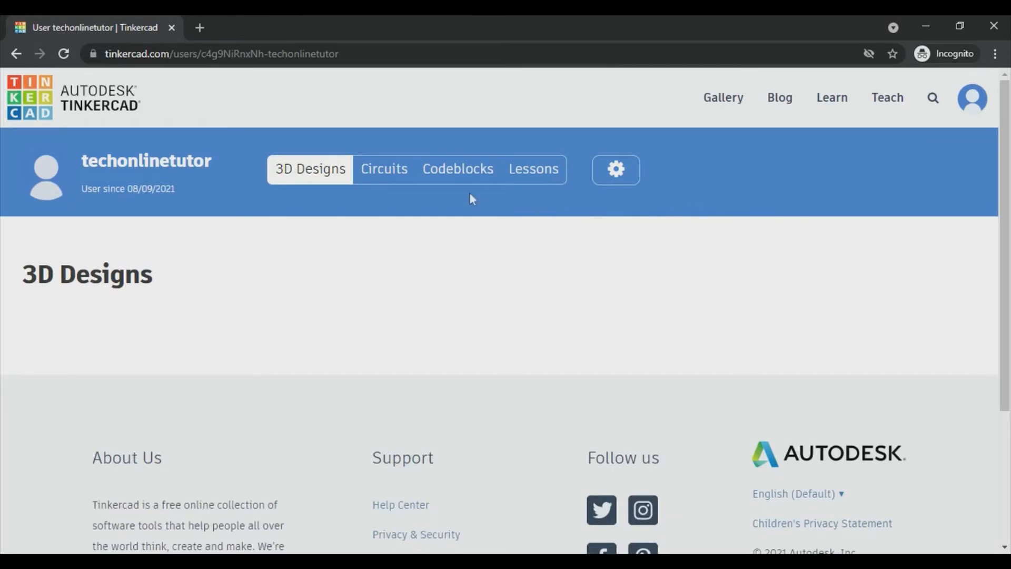
{"action": "left_click", "coordinate": [971, 98]}
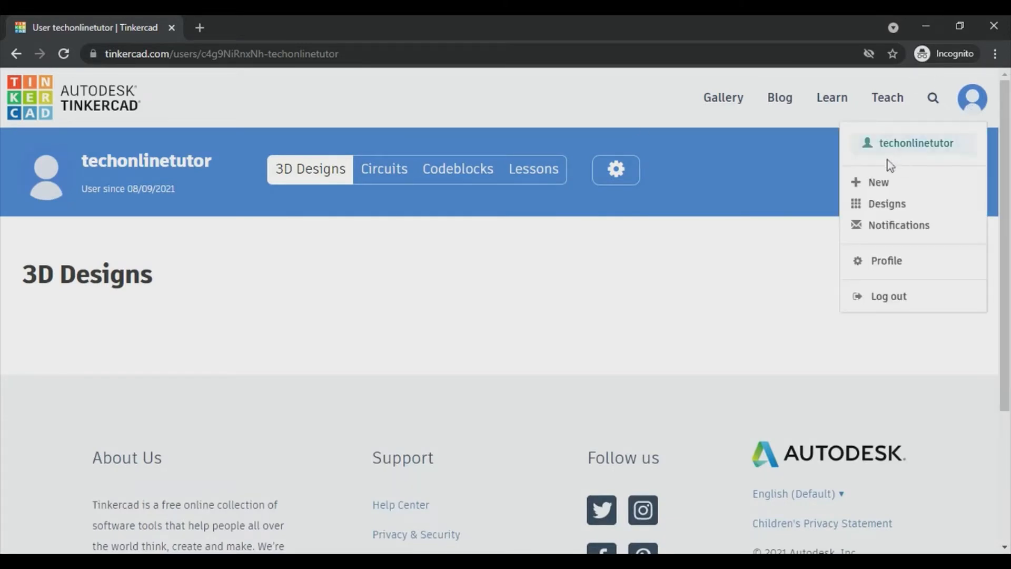
{"action": "left_click", "coordinate": [886, 261]}
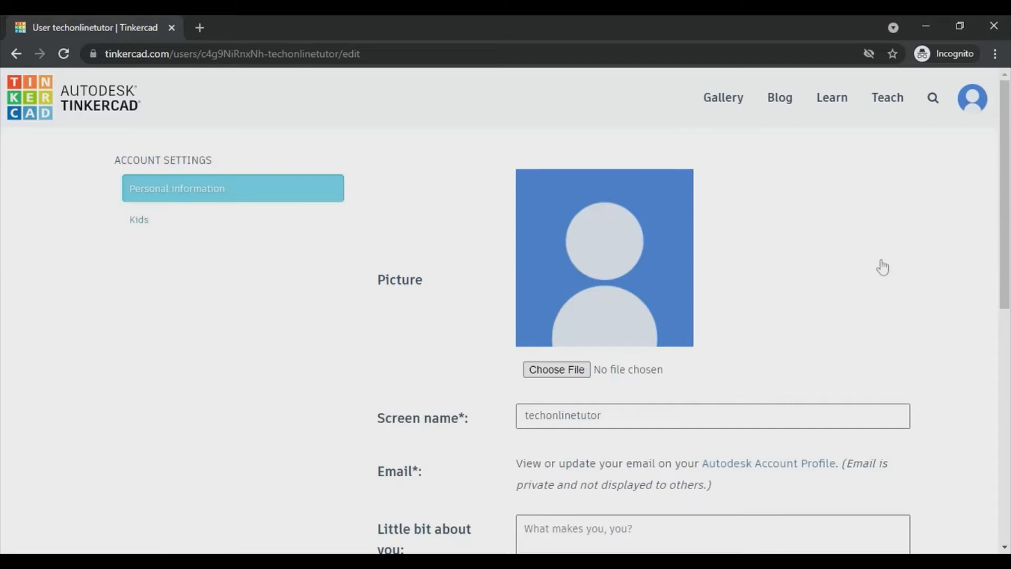
{"action": "scroll", "scroll_direction": "down", "scroll_amount": 3}
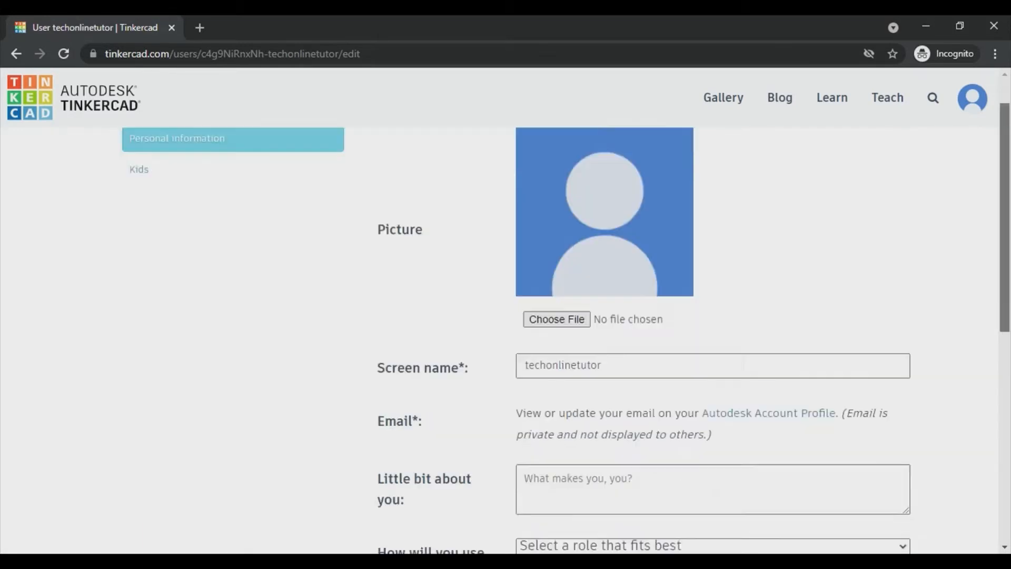
{"action": "scroll", "scroll_direction": "down", "scroll_amount": 3}
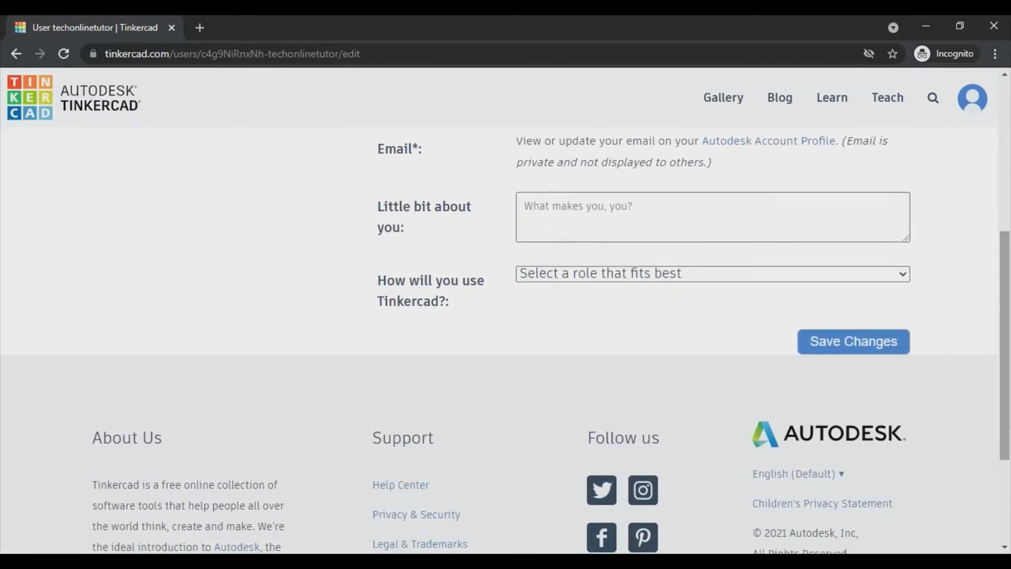
{"action": "mouse_move", "coordinate": [440, 303]}
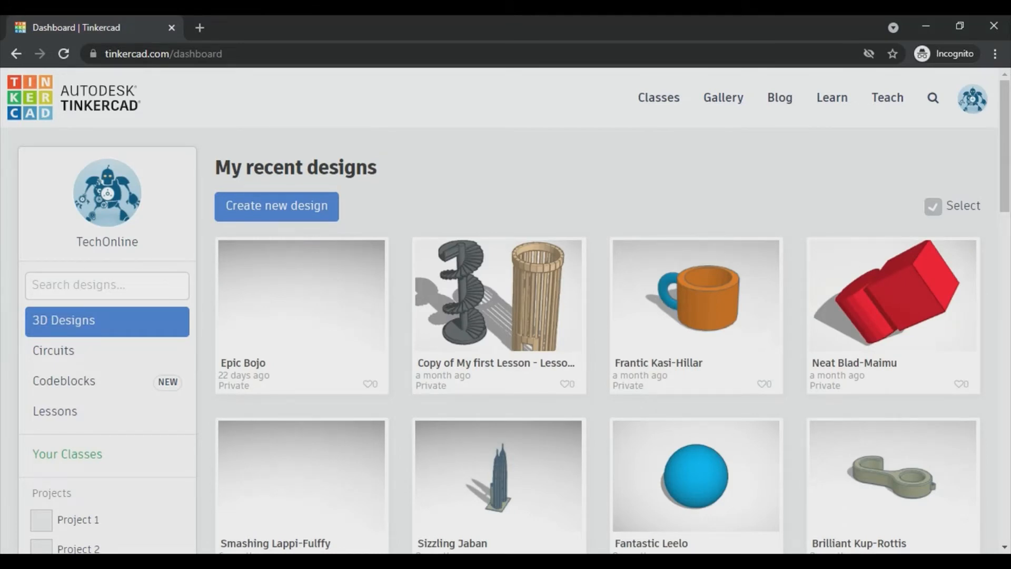
{"action": "mouse_move", "coordinate": [608, 175]}
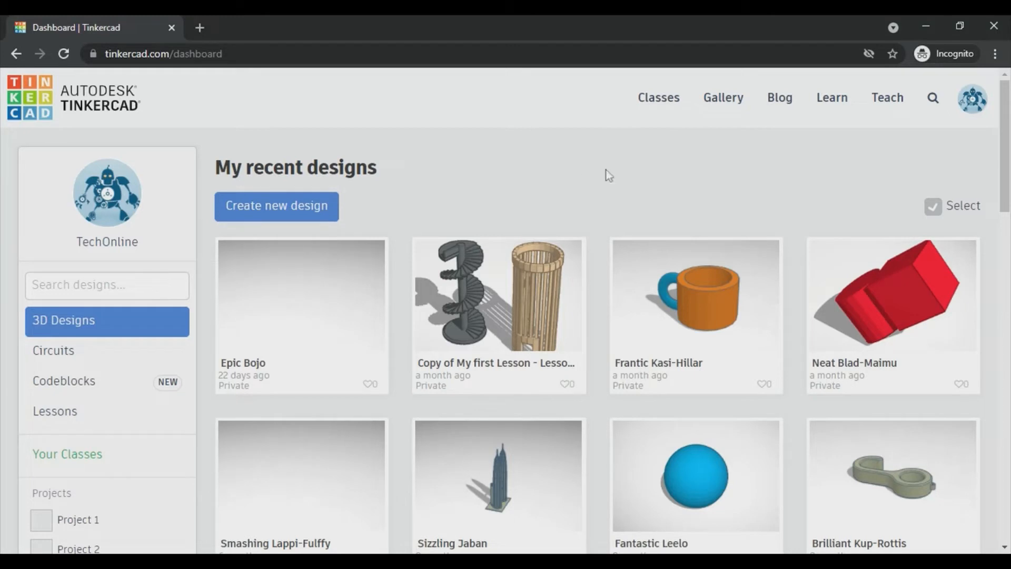
{"action": "mouse_move", "coordinate": [723, 98]}
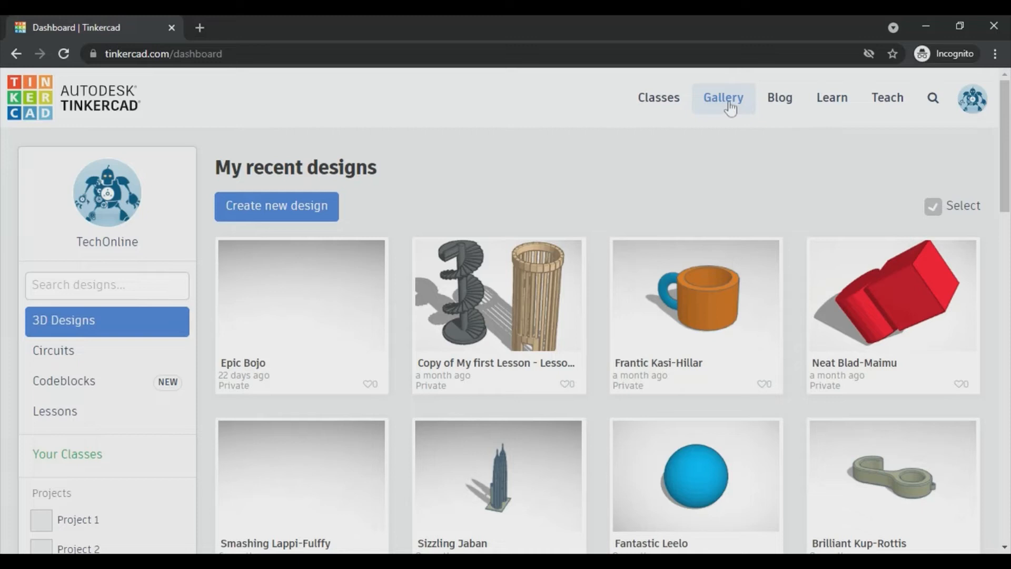
Open the Gallery and scroll through staff-favourite designs to find Luxury castle
{"action": "left_click", "coordinate": [722, 97]}
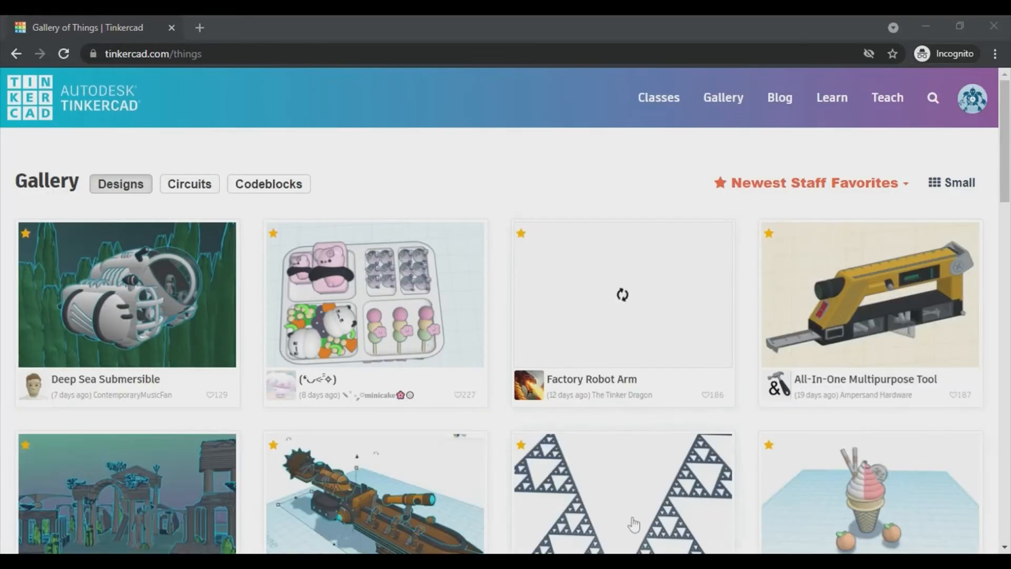
{"action": "scroll", "scroll_direction": "down", "scroll_amount": 3}
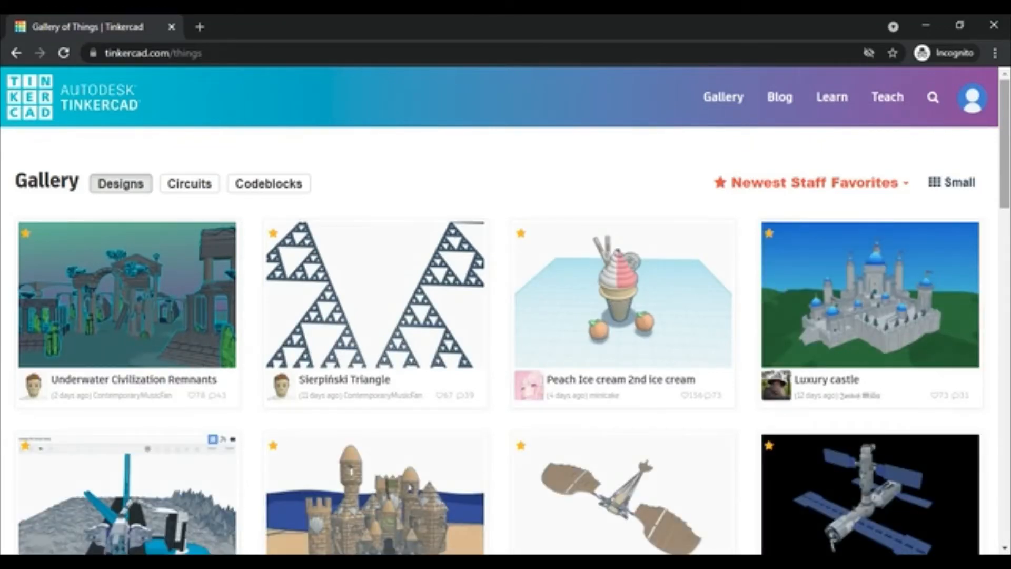
{"action": "scroll", "scroll_direction": "down", "scroll_amount": 3}
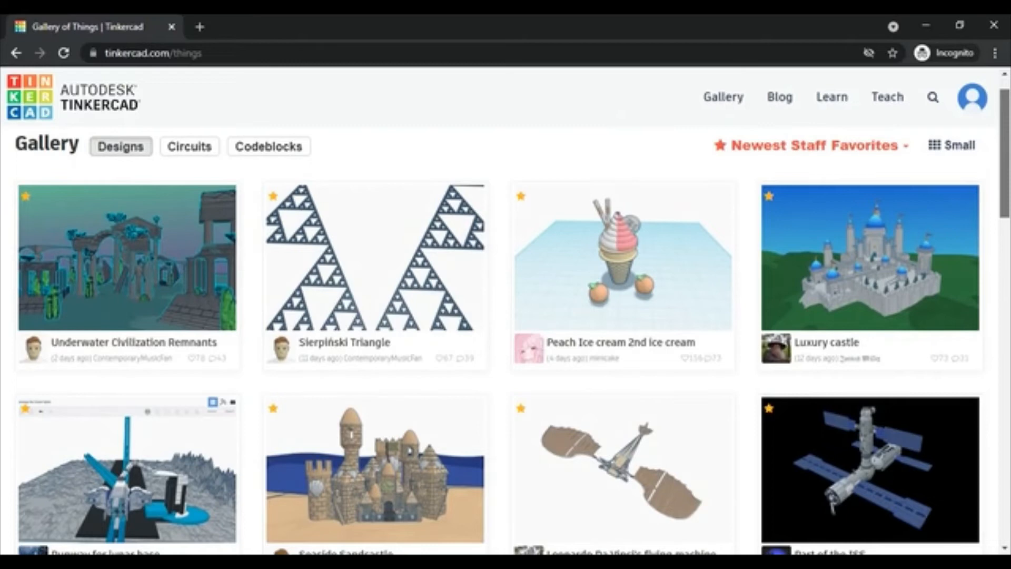
{"action": "scroll", "scroll_direction": "down", "scroll_amount": 3}
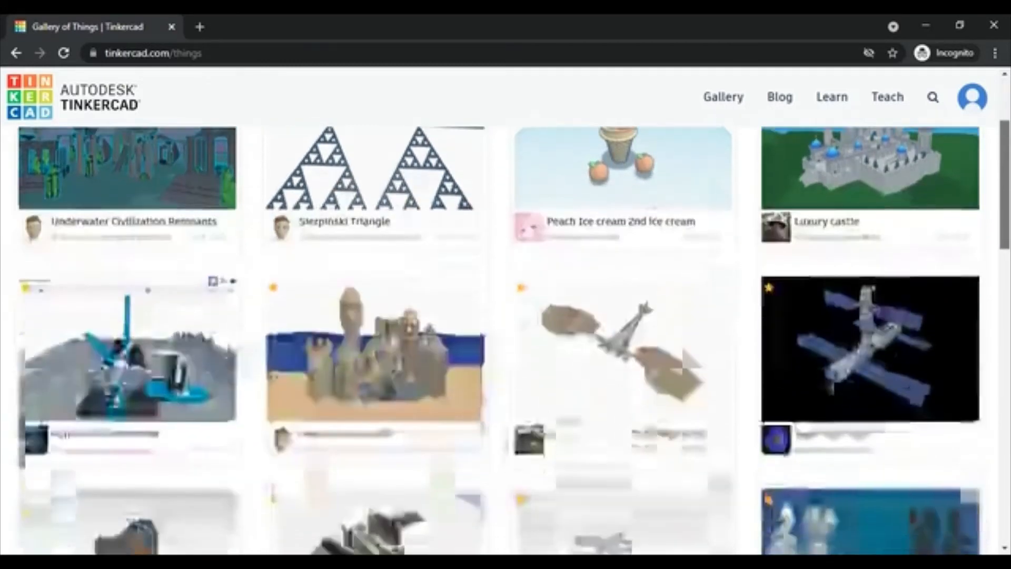
{"action": "scroll", "scroll_direction": "down", "scroll_amount": 3}
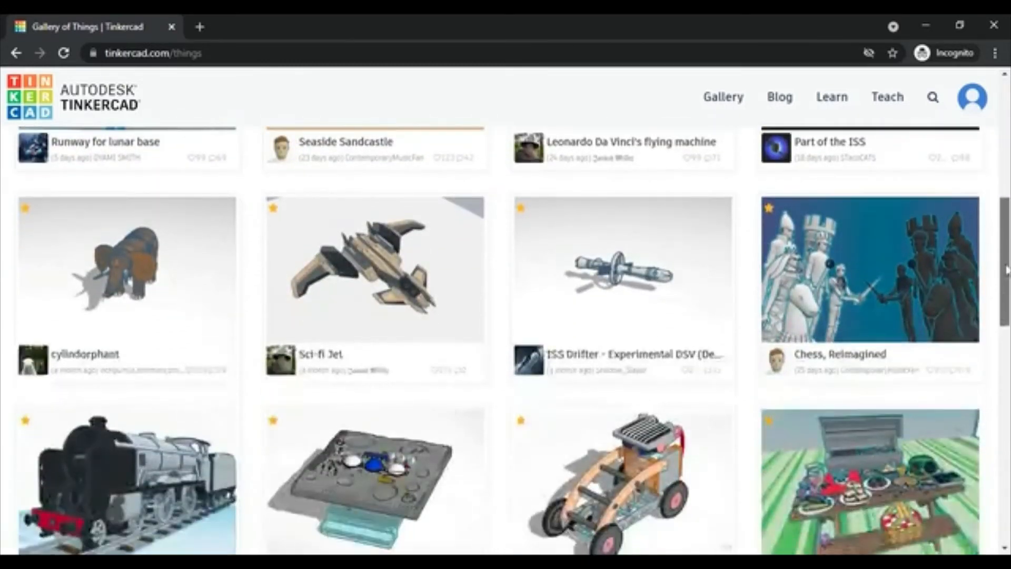
{"action": "scroll", "scroll_direction": "up", "scroll_amount": 3}
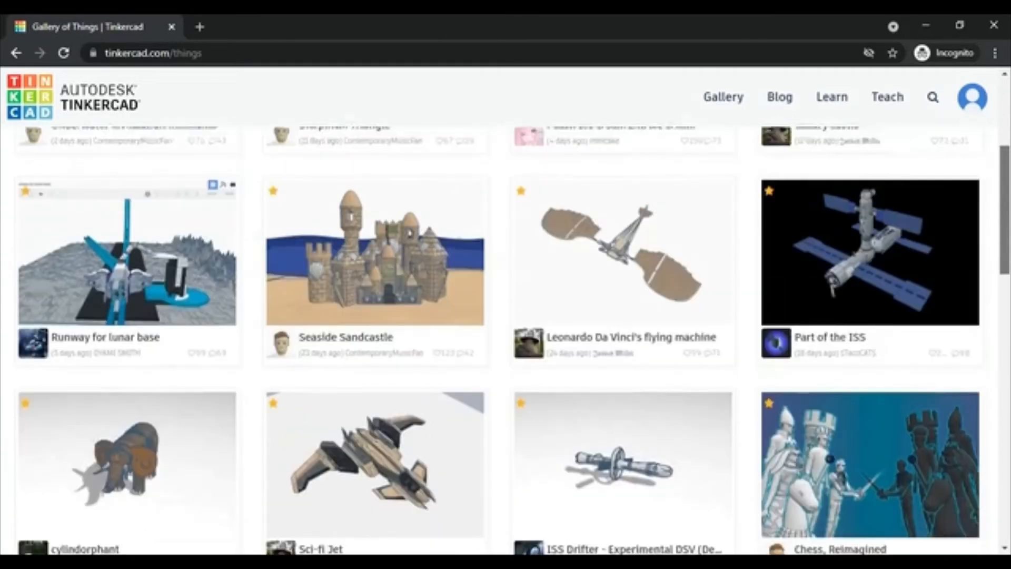
{"action": "scroll", "scroll_direction": "up", "scroll_amount": 3}
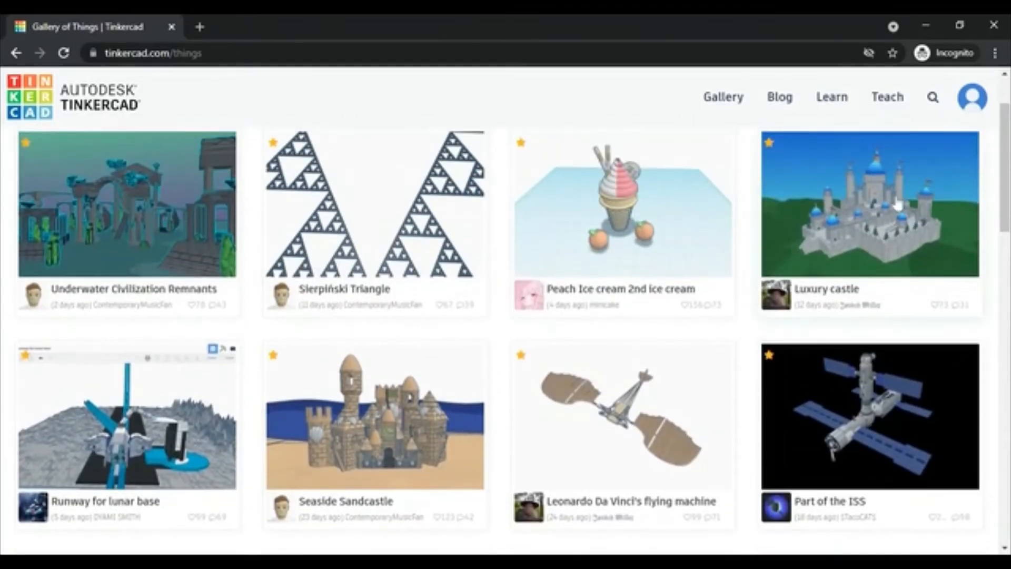
Open the Luxury castle design page and use Copy and Tinker on it
{"action": "left_click", "coordinate": [868, 205]}
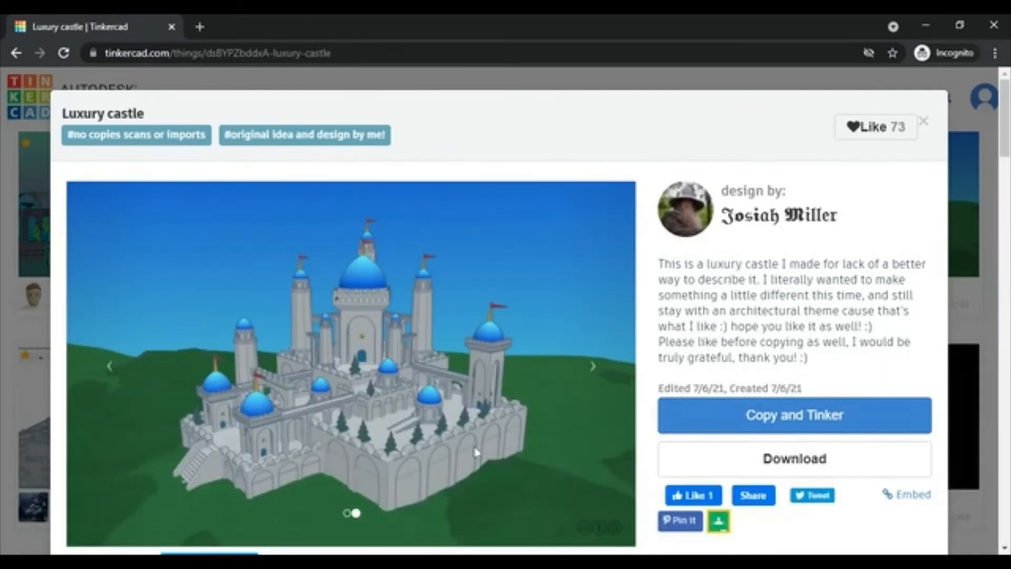
{"action": "mouse_move", "coordinate": [533, 468]}
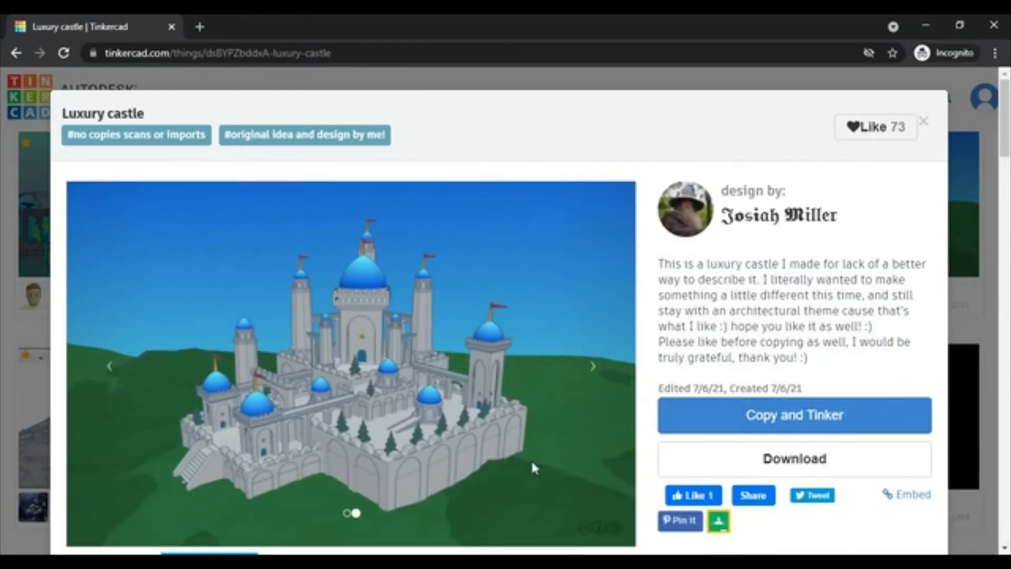
{"action": "scroll", "scroll_direction": "down", "scroll_amount": 3}
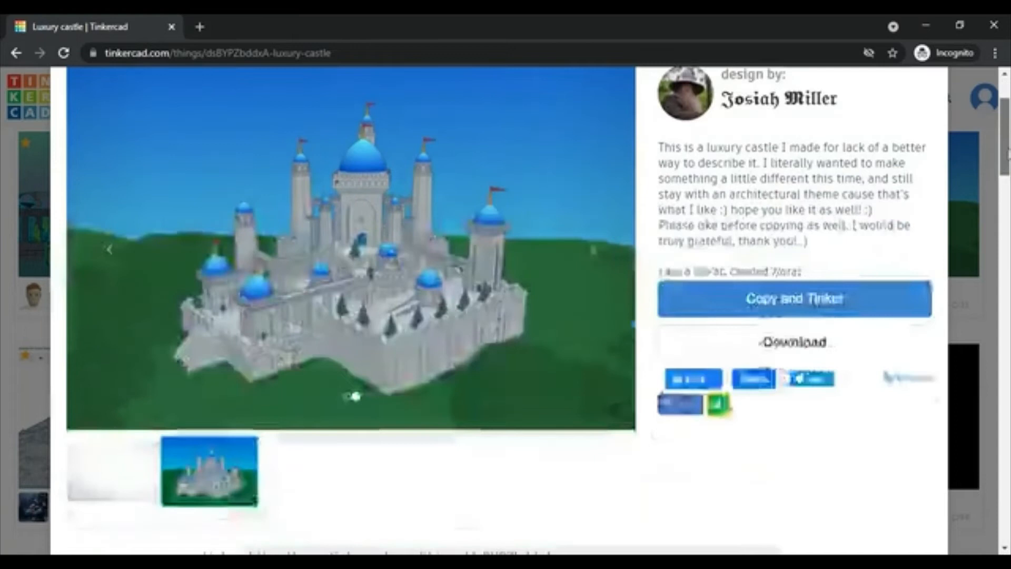
{"action": "scroll", "scroll_direction": "down", "scroll_amount": 3}
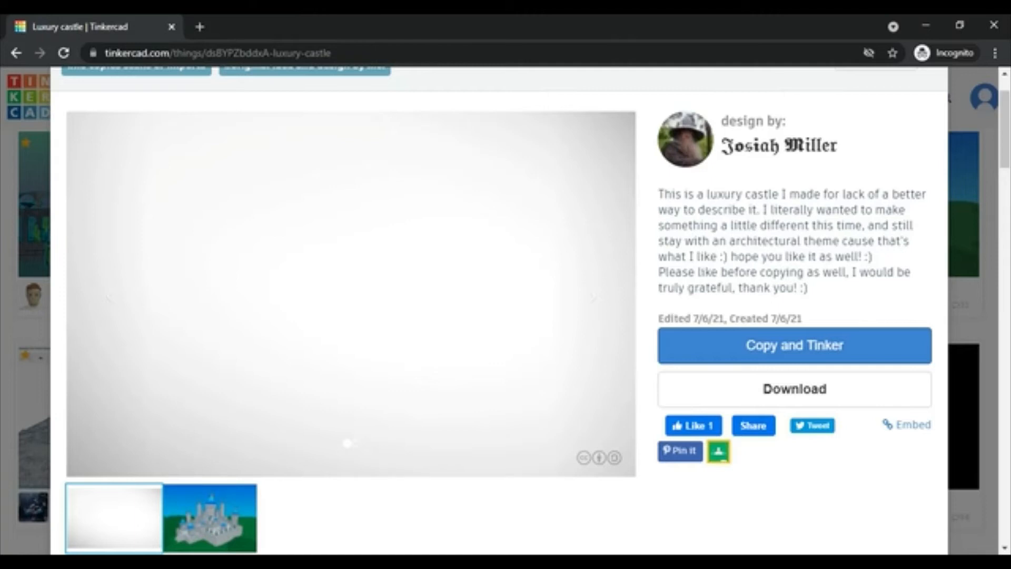
{"action": "left_click", "coordinate": [795, 345]}
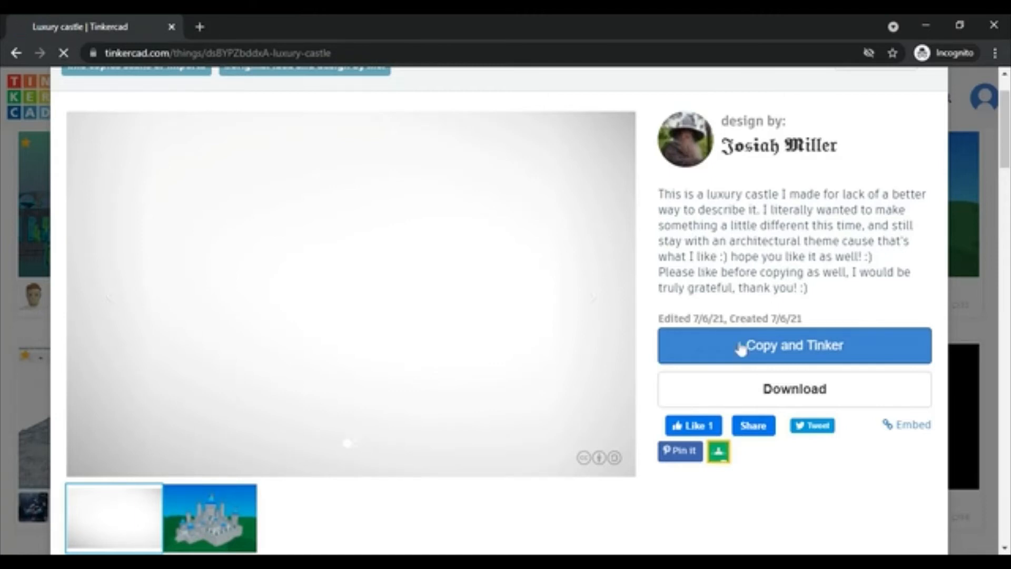
{"action": "left_click", "coordinate": [793, 345]}
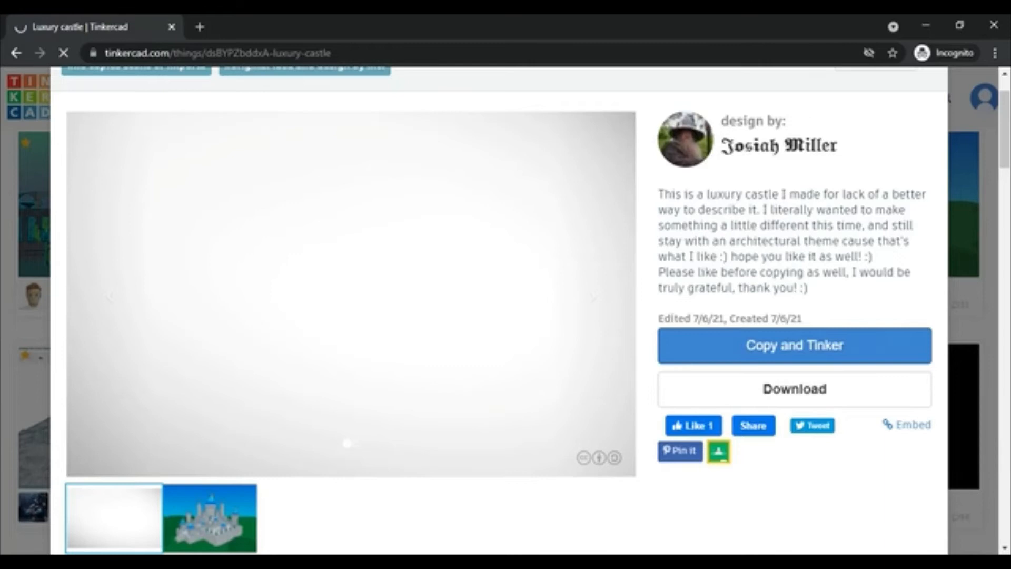
{"action": "left_click", "coordinate": [794, 345]}
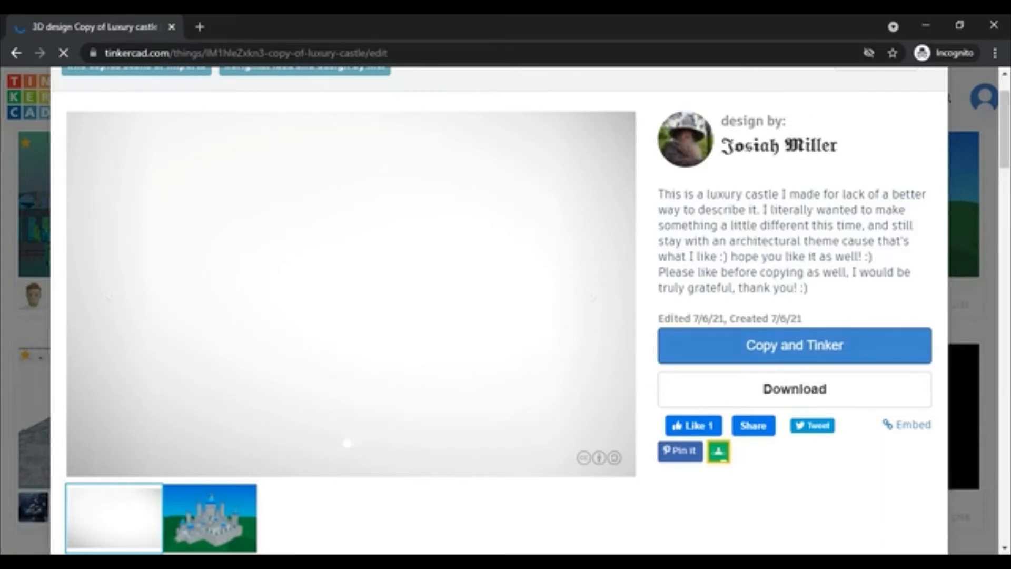
Wait for the Copy of Luxury castle to load in the 3D editor
{"action": "left_click", "coordinate": [794, 345]}
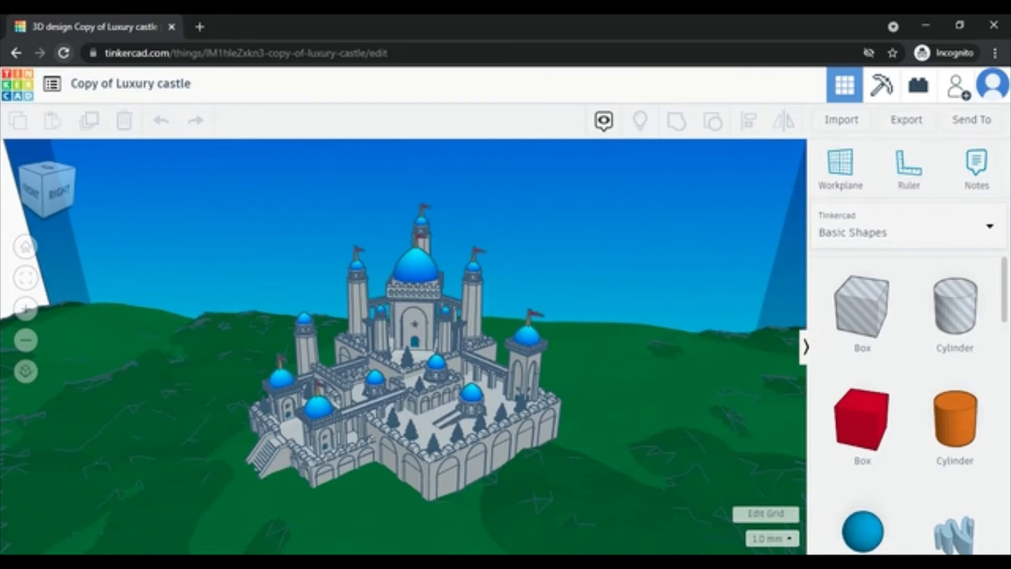
{"action": "mouse_move", "coordinate": [143, 153]}
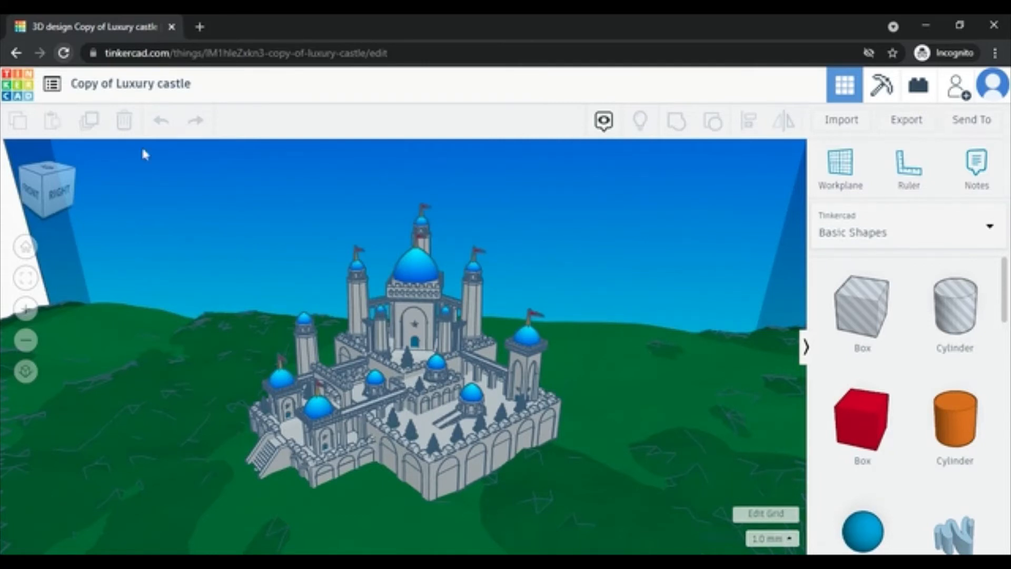
{"action": "mouse_move", "coordinate": [731, 440]}
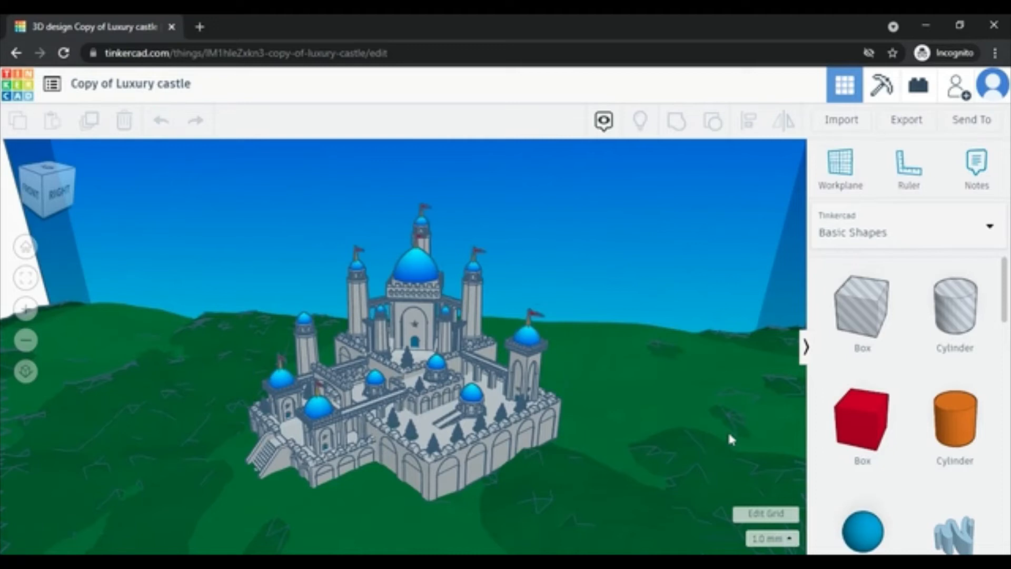
{"action": "mouse_move", "coordinate": [883, 350]}
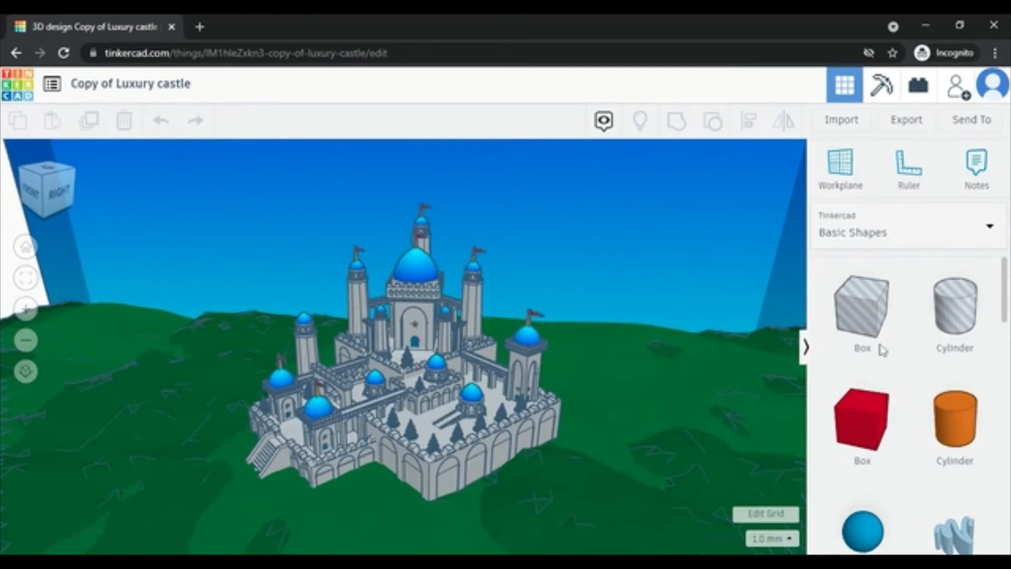
{"action": "scroll", "scroll_direction": "down", "scroll_amount": 3}
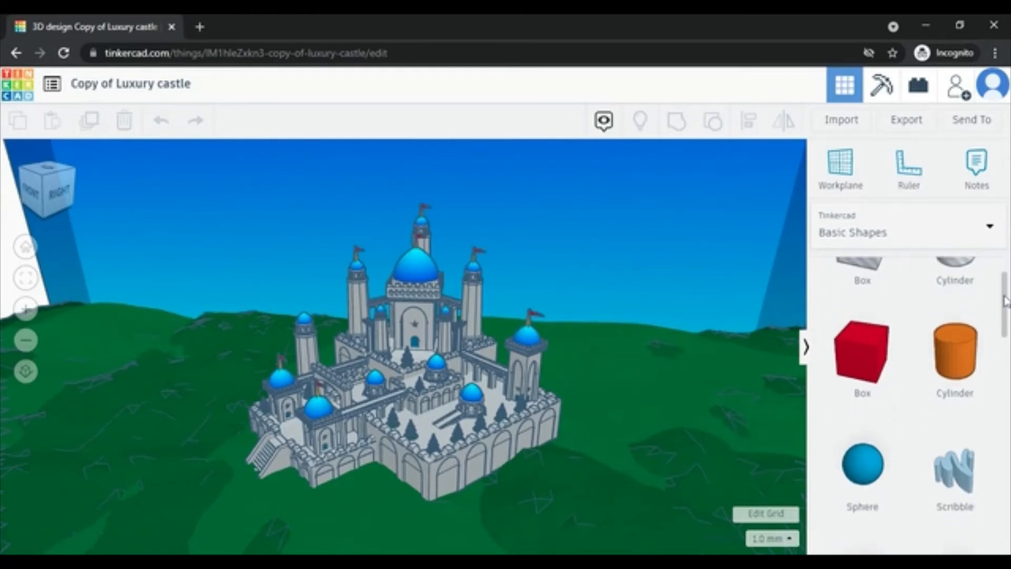
{"action": "mouse_move", "coordinate": [649, 398]}
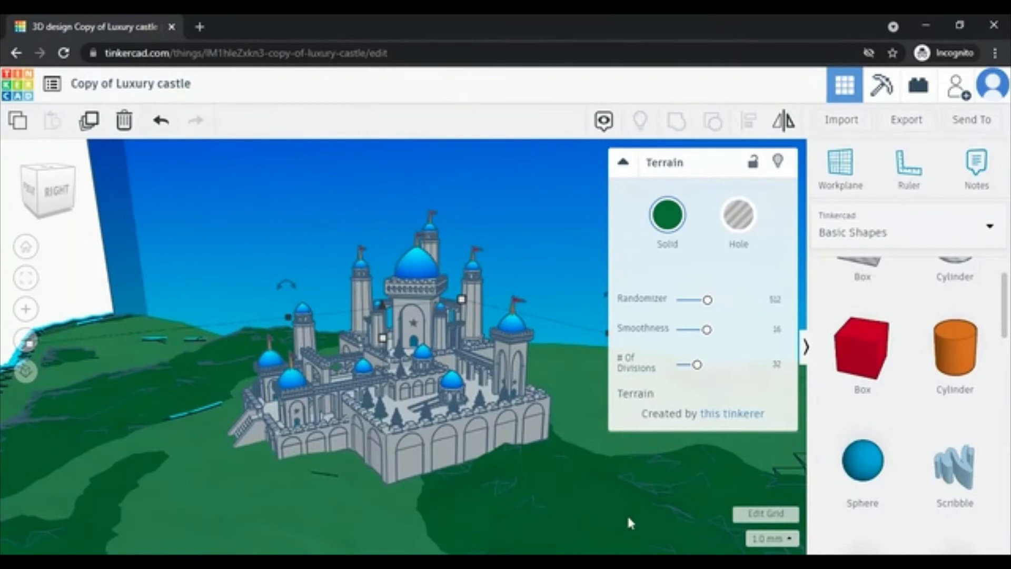
{"action": "mouse_move", "coordinate": [613, 524]}
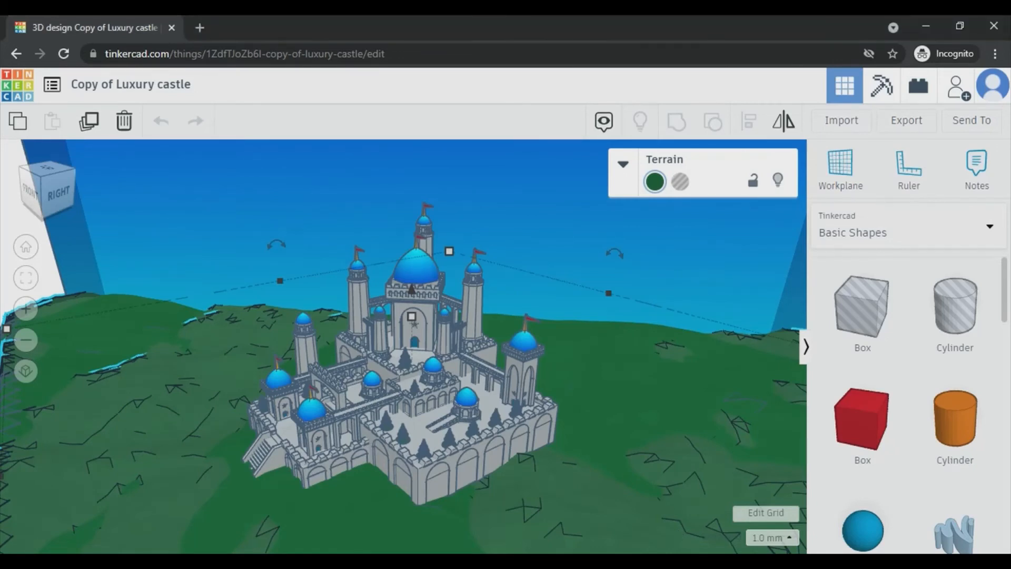
{"action": "mouse_move", "coordinate": [639, 429]}
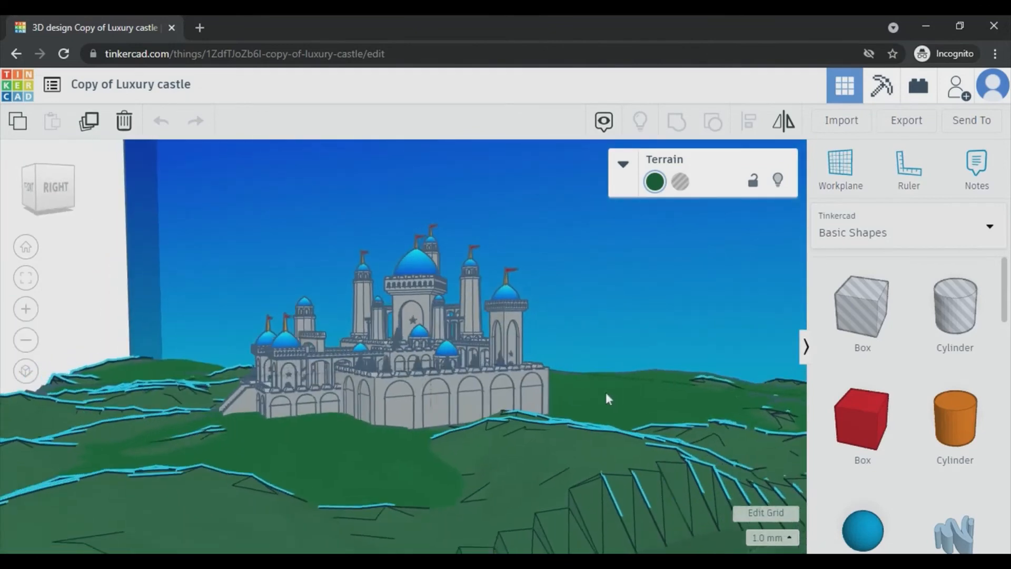
Orbit the view and zoom in three times toward the castle's towers
{"action": "left_click_drag", "start_coordinate": [606, 398], "coordinate": [600, 423]}
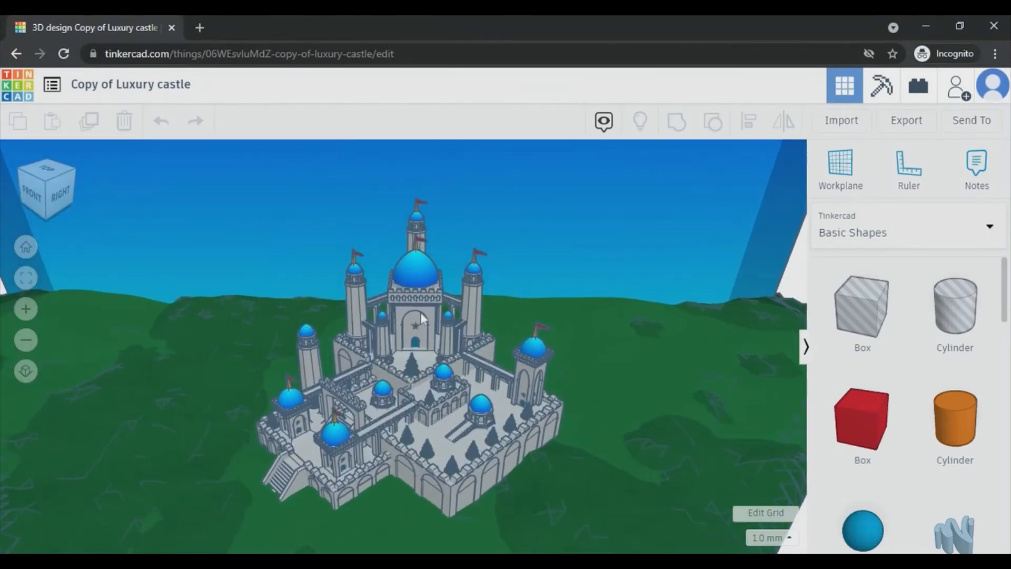
{"action": "left_click", "coordinate": [25, 308]}
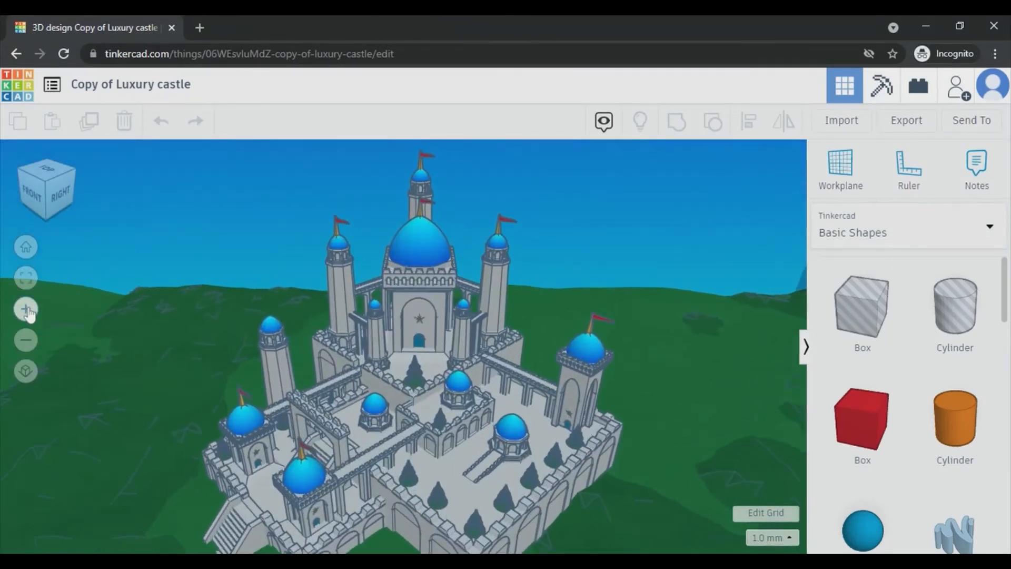
{"action": "left_click", "coordinate": [26, 309]}
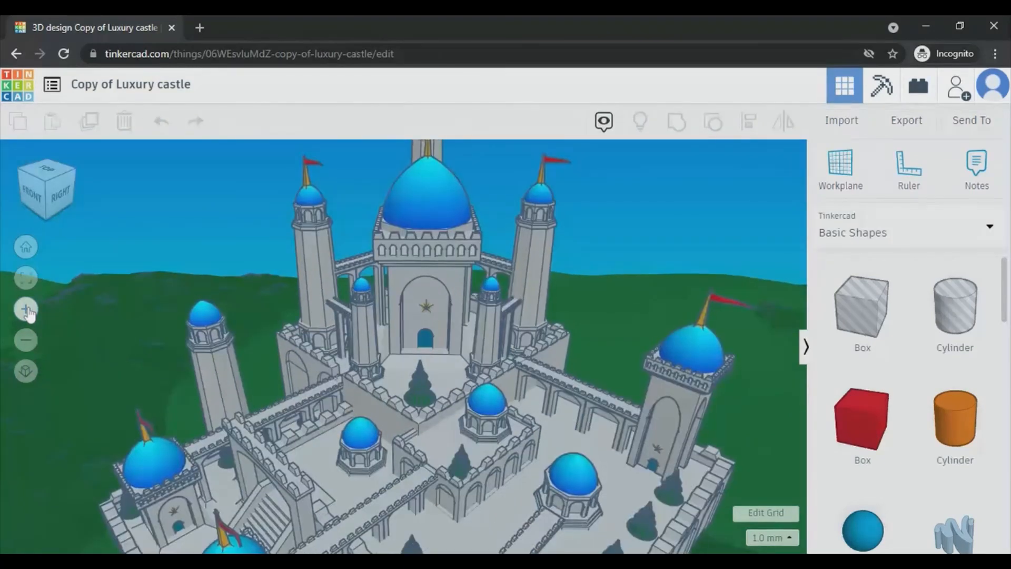
{"action": "left_click", "coordinate": [25, 309]}
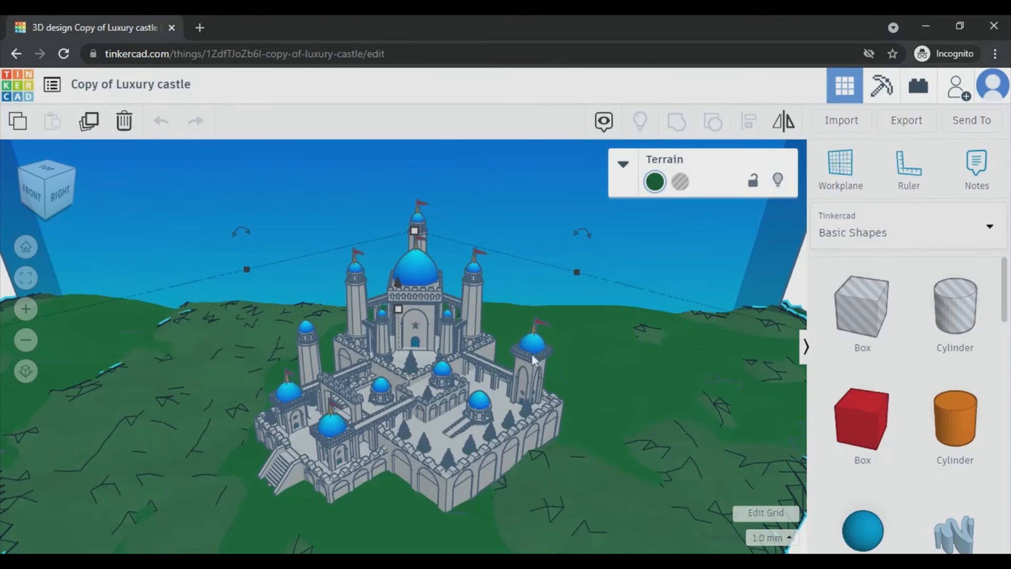
Select a blue dome on the right castle tower
{"action": "left_click", "coordinate": [533, 345]}
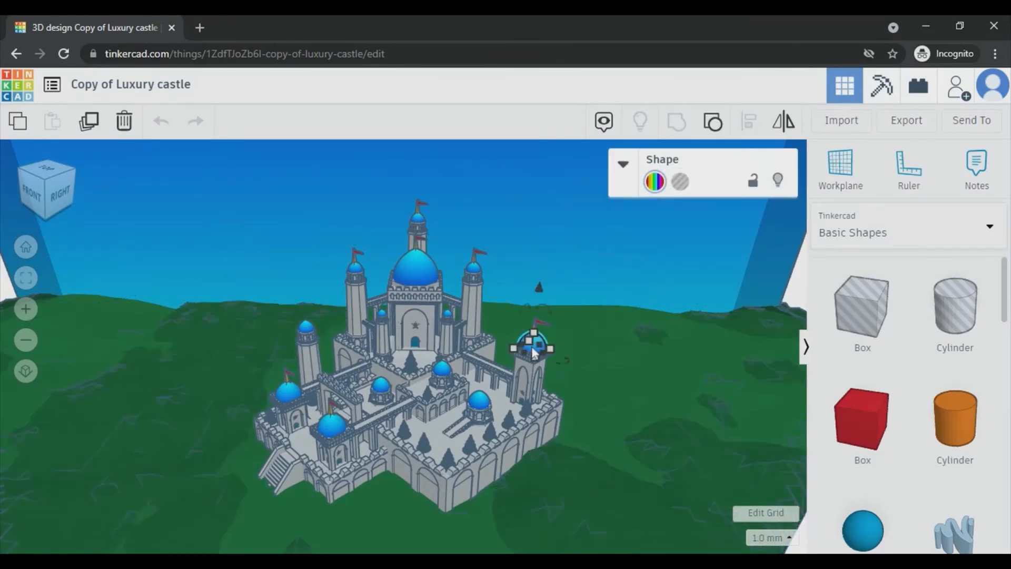
{"action": "mouse_move", "coordinate": [633, 422]}
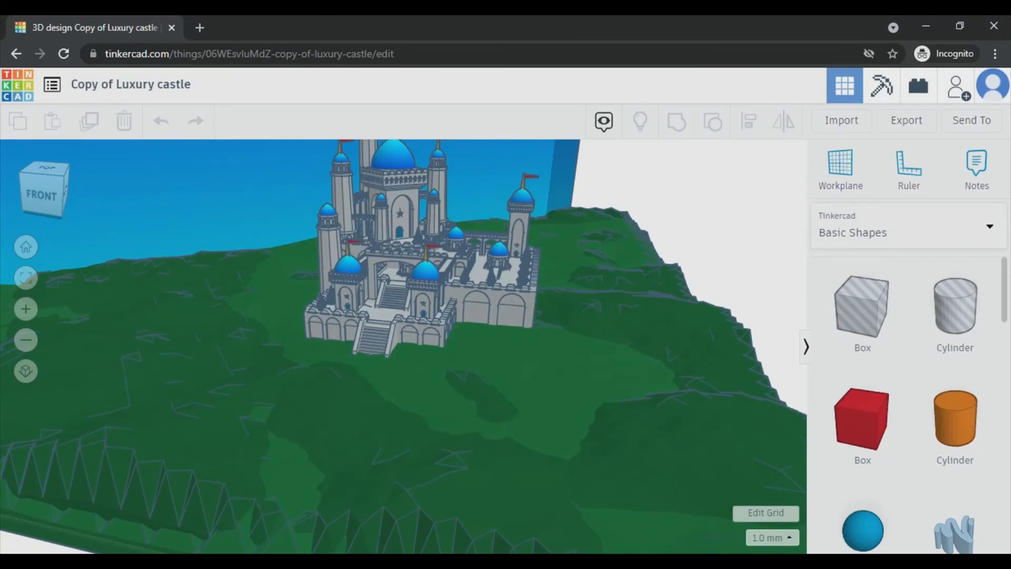
{"action": "mouse_move", "coordinate": [193, 187]}
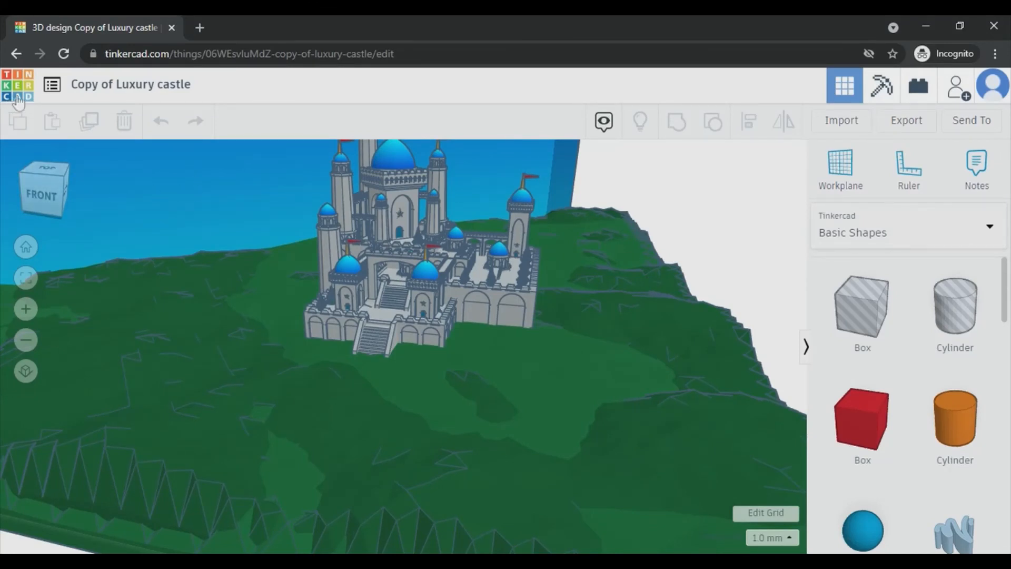
{"action": "mouse_move", "coordinate": [19, 87]}
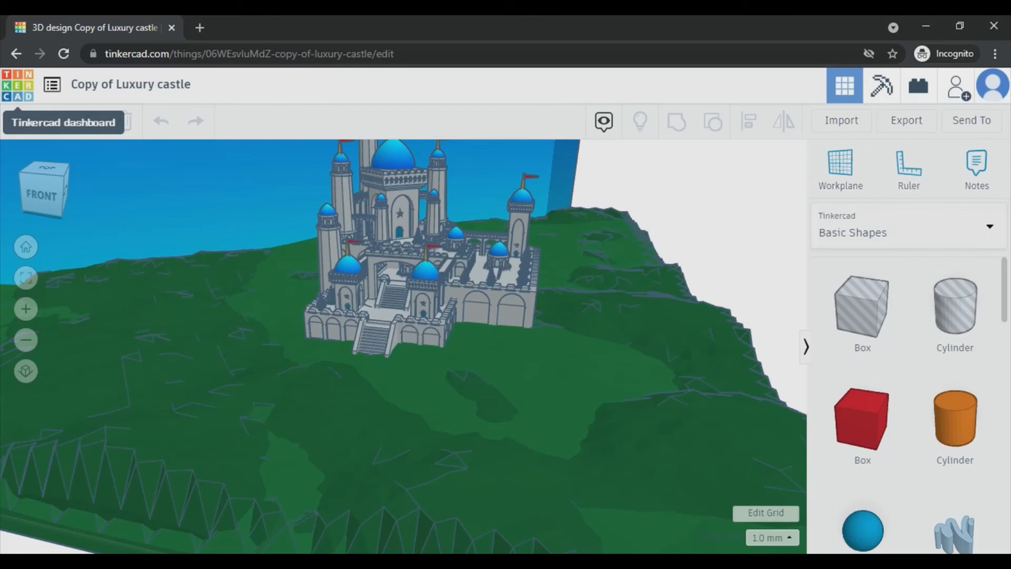
Save the Copy of Luxury castle design and return to the Tinkercad dashboard via the logo
{"action": "left_click", "coordinate": [17, 83]}
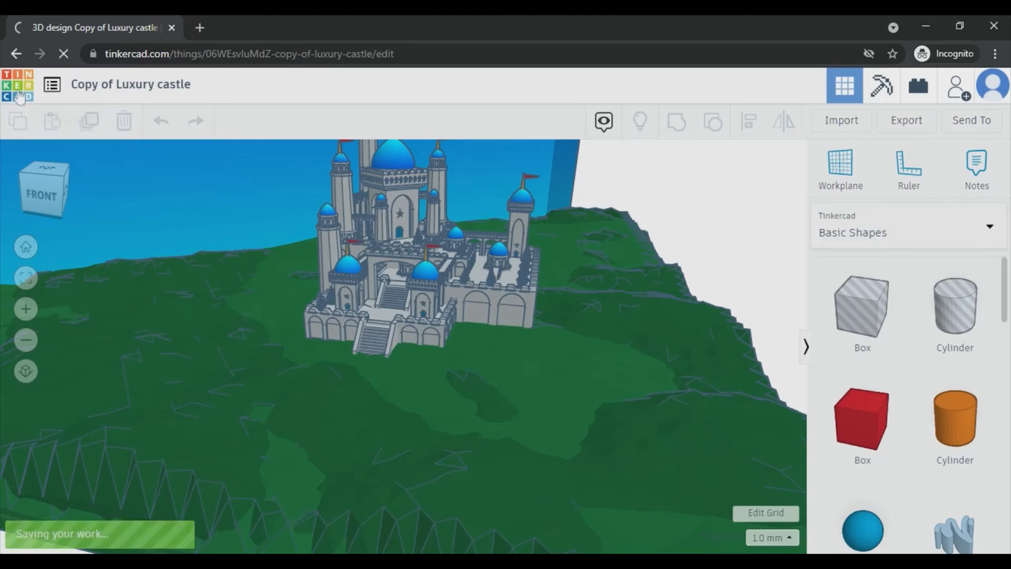